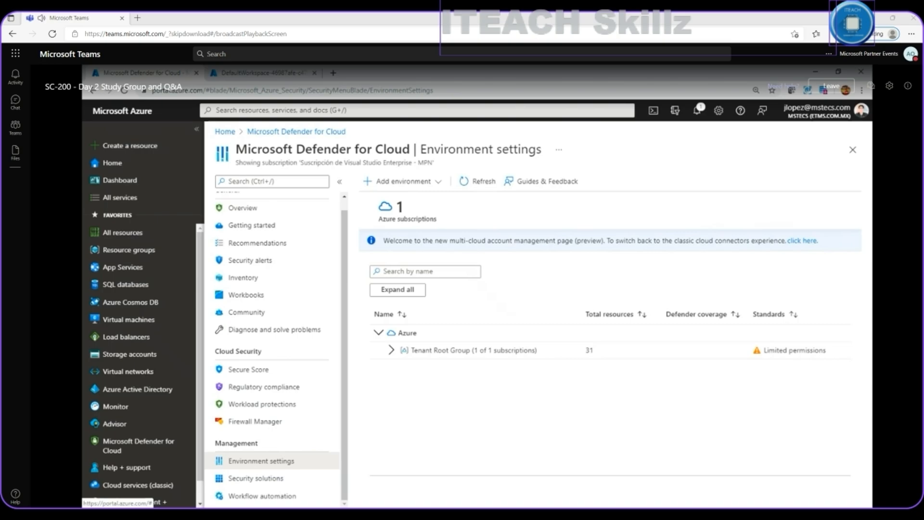
{"action": "mouse_move", "coordinate": [376, 172]}
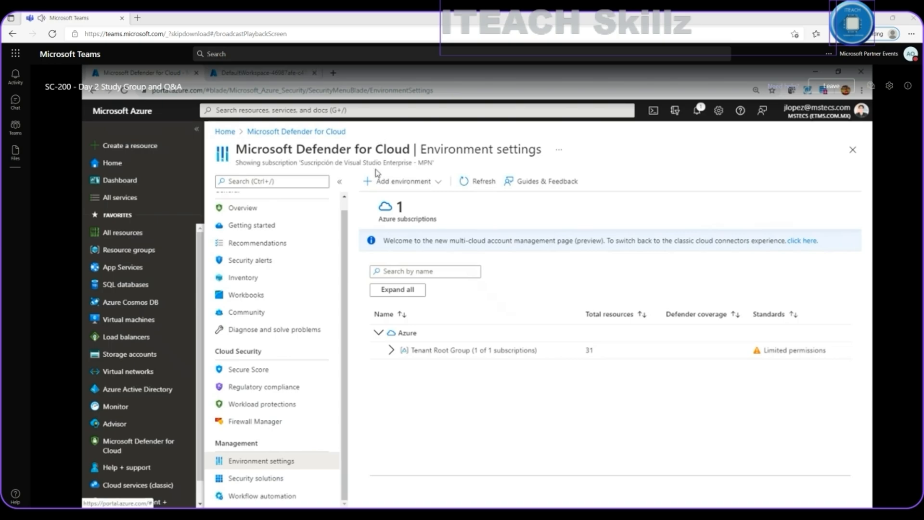
{"action": "mouse_move", "coordinate": [283, 144]}
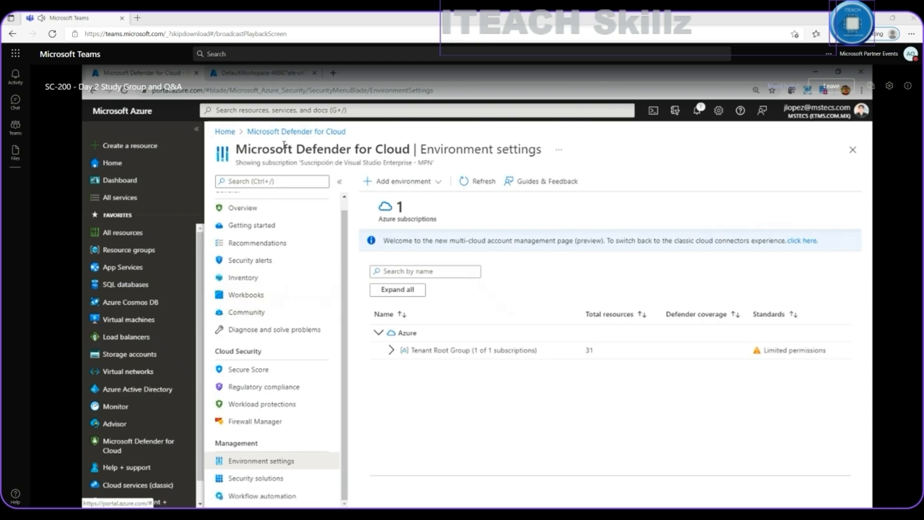
{"action": "mouse_move", "coordinate": [356, 335]}
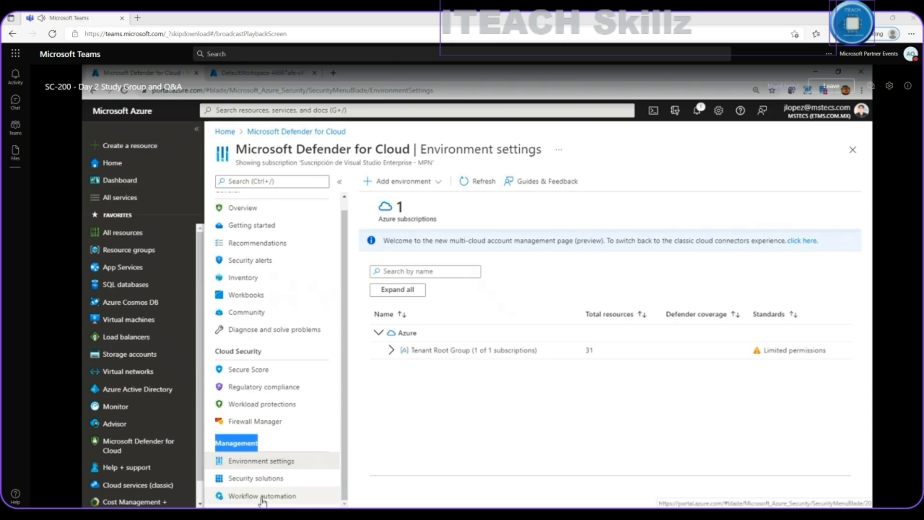
Show Defender for Cloud's Workflow automation page, currently listing no automations
{"action": "left_click", "coordinate": [262, 495]}
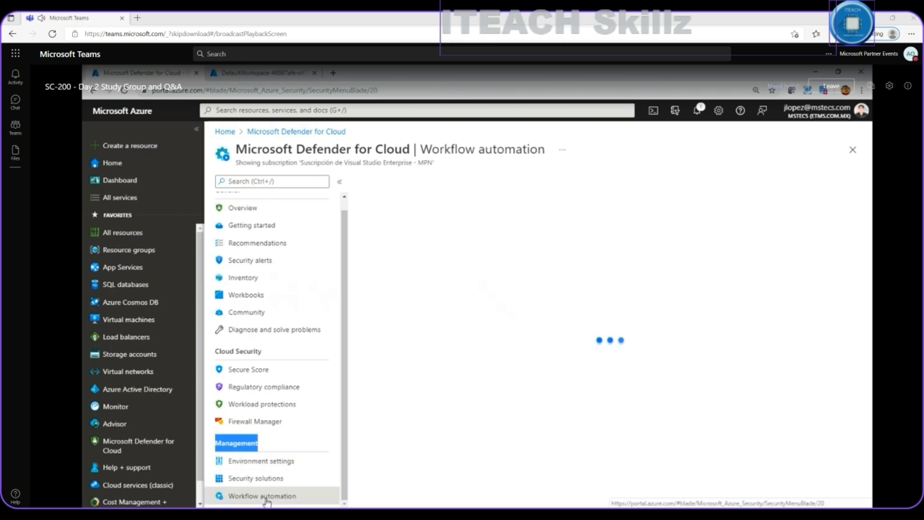
{"action": "left_click", "coordinate": [262, 495]}
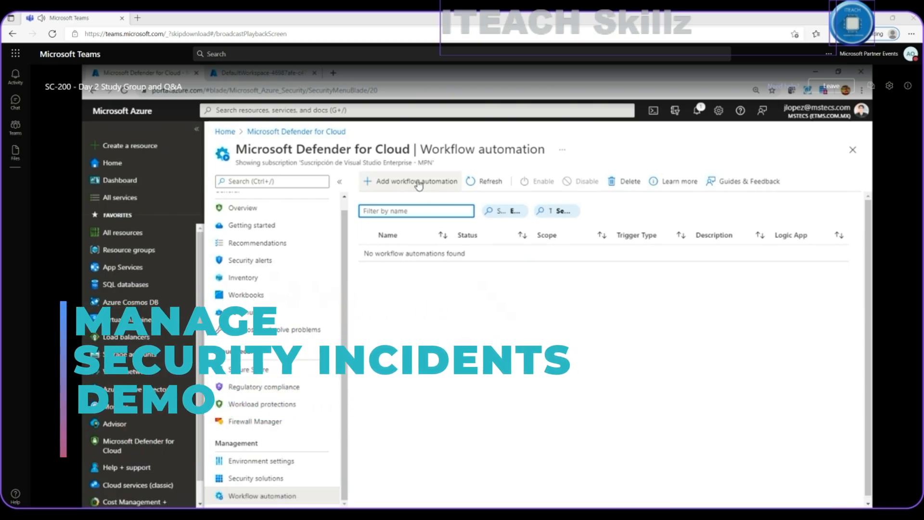
Begin a new workflow automation and review its name and general fields
{"action": "left_click", "coordinate": [416, 181]}
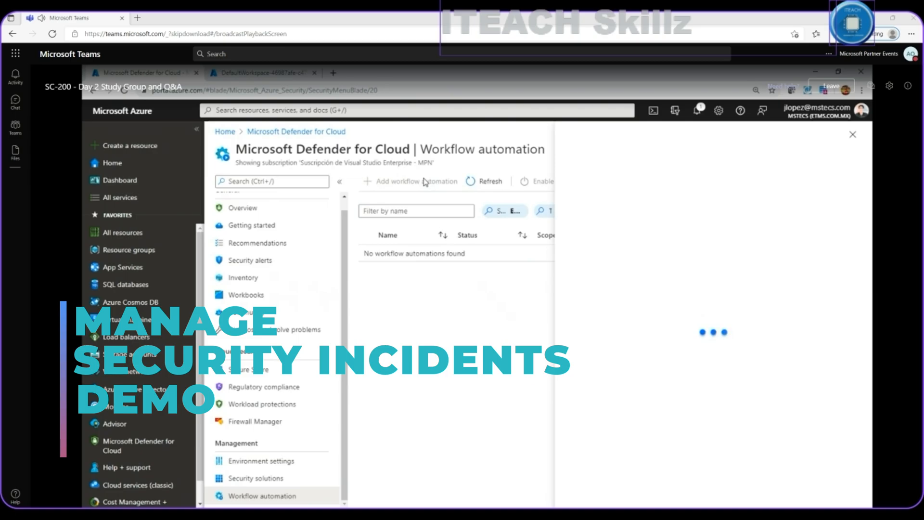
{"action": "left_click", "coordinate": [414, 181]}
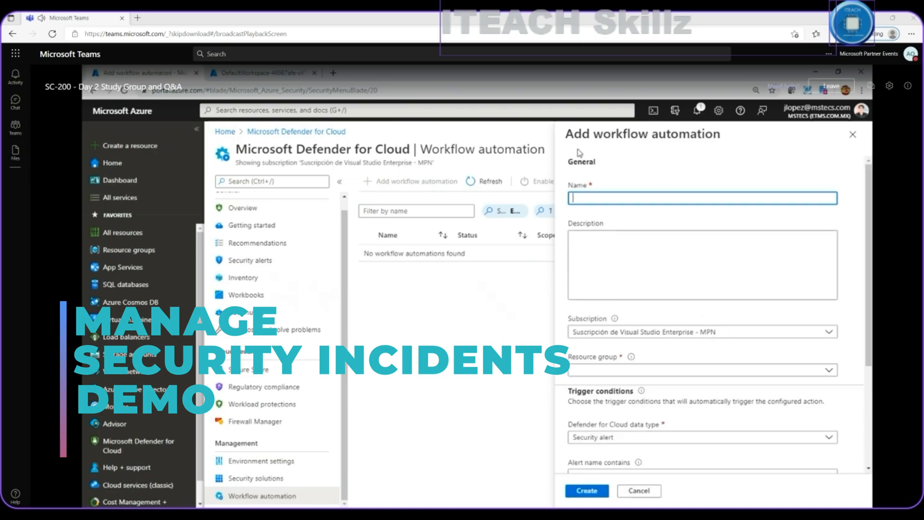
{"action": "left_click", "coordinate": [701, 198]}
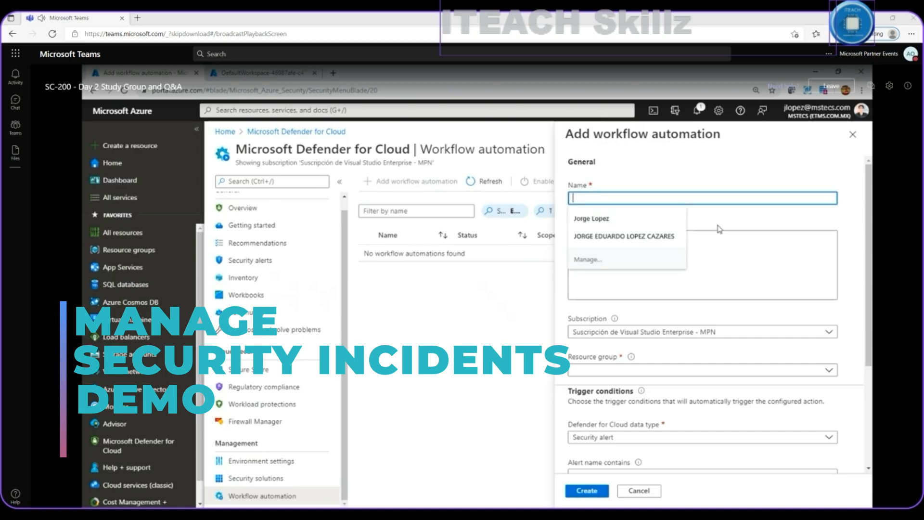
{"action": "scroll", "scroll_direction": "down", "scroll_amount": 3}
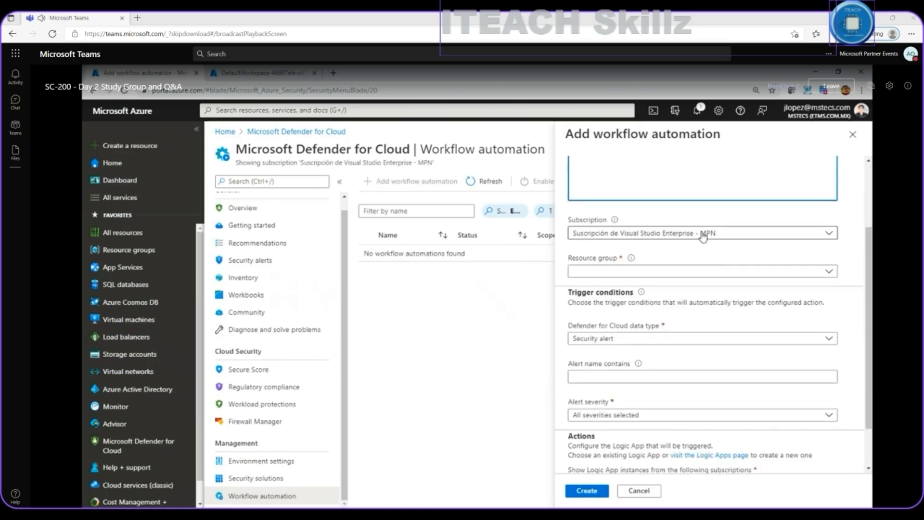
{"action": "left_click", "coordinate": [701, 271]}
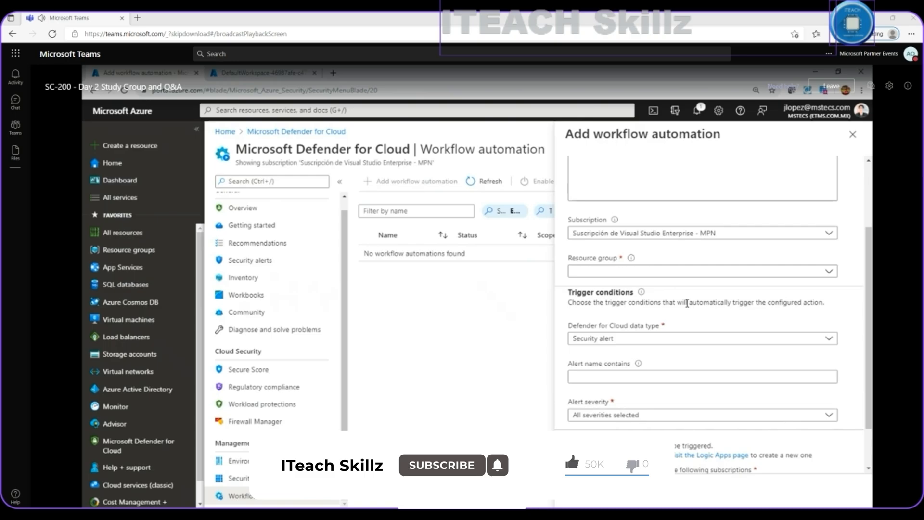
Keep Security alert as the data type with all alert severities selected
{"action": "left_click", "coordinate": [700, 338]}
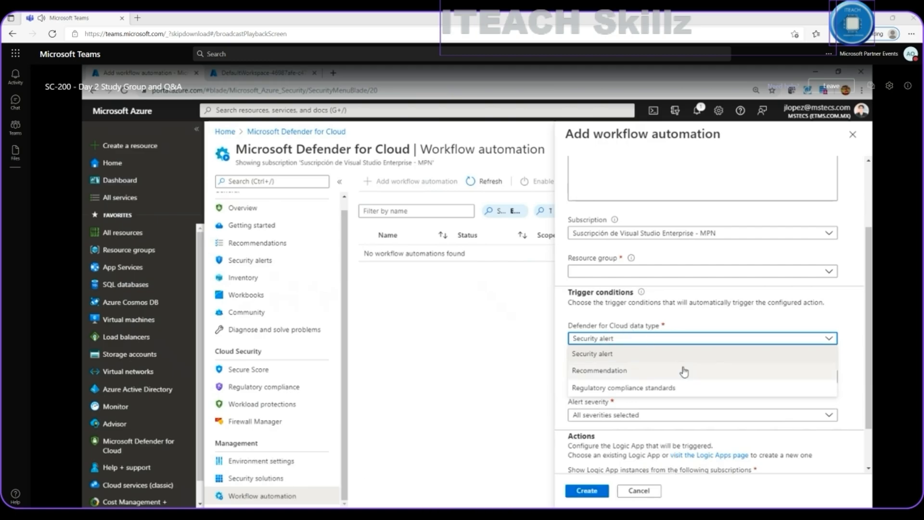
{"action": "mouse_move", "coordinate": [645, 376]}
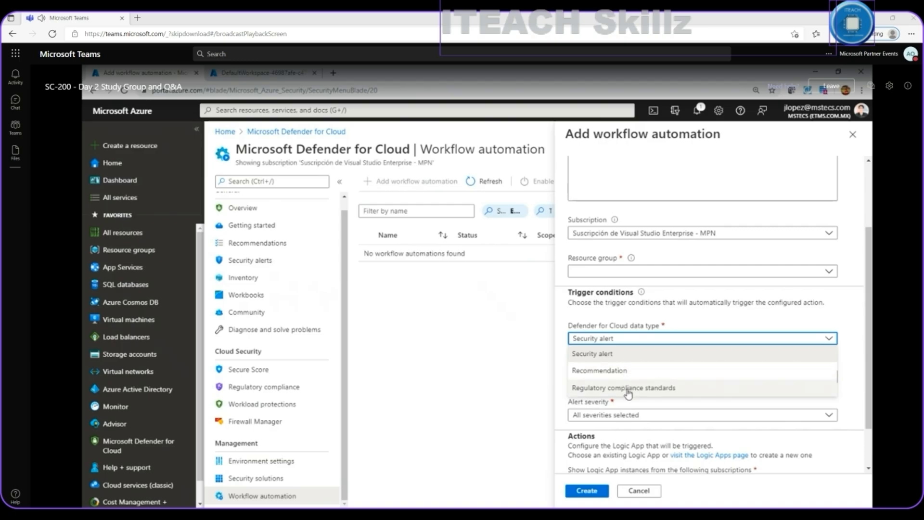
{"action": "left_click", "coordinate": [593, 354]}
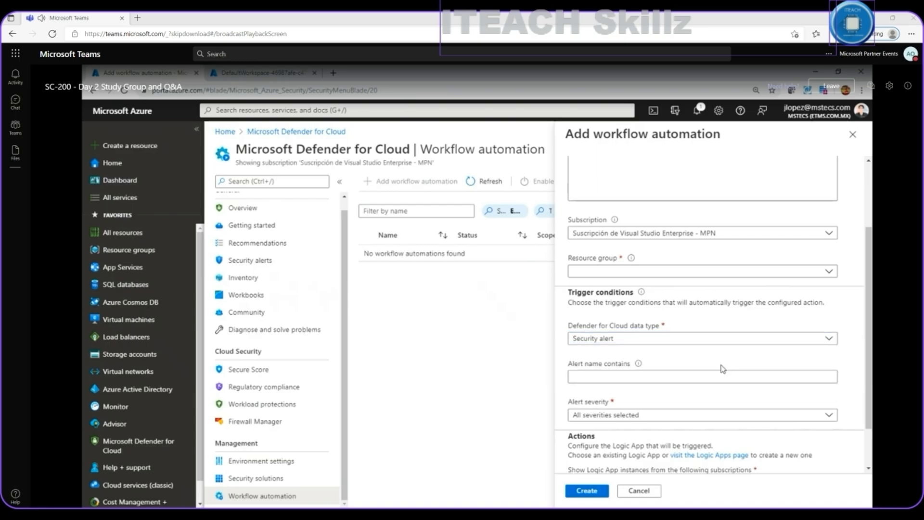
{"action": "left_click", "coordinate": [702, 376]}
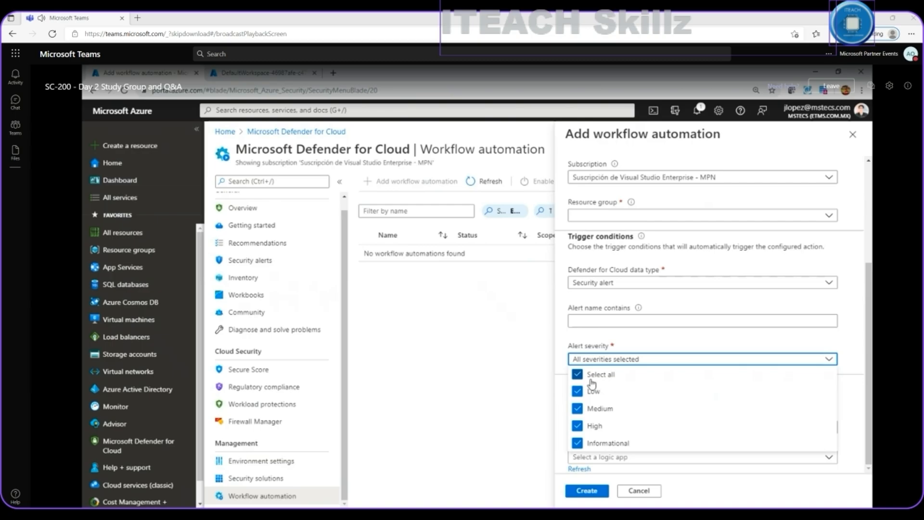
{"action": "mouse_move", "coordinate": [596, 400]}
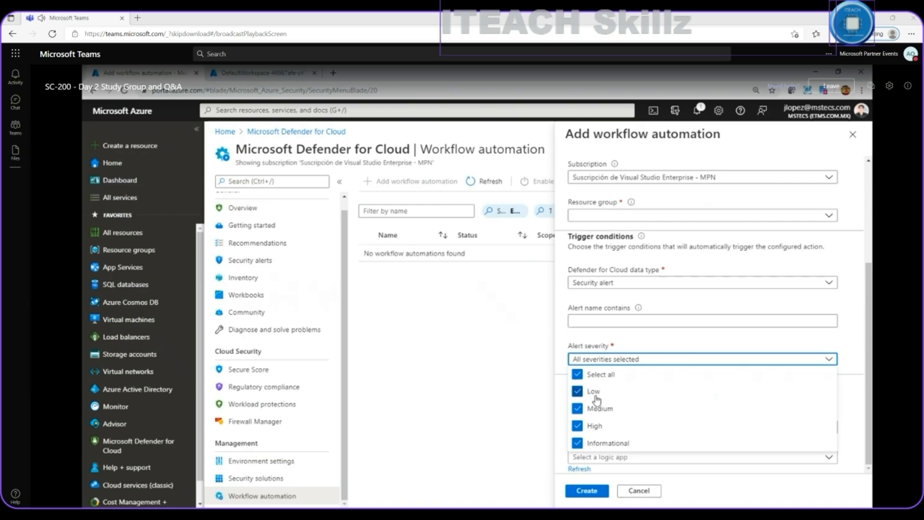
{"action": "mouse_move", "coordinate": [674, 405]}
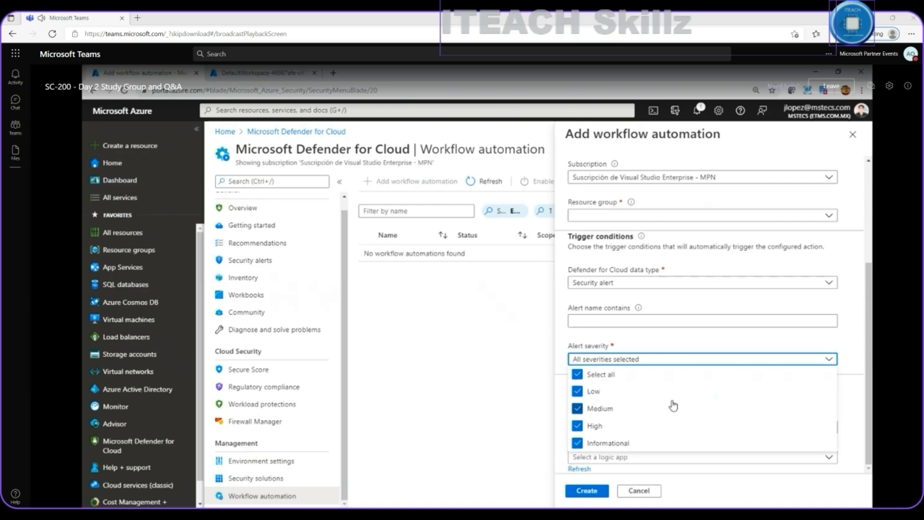
{"action": "left_click", "coordinate": [702, 359]}
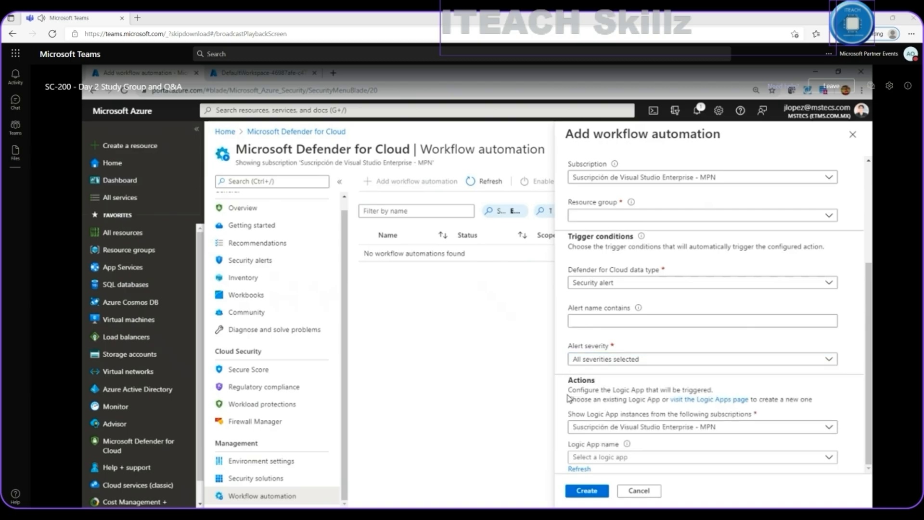
{"action": "double_click", "coordinate": [579, 380]}
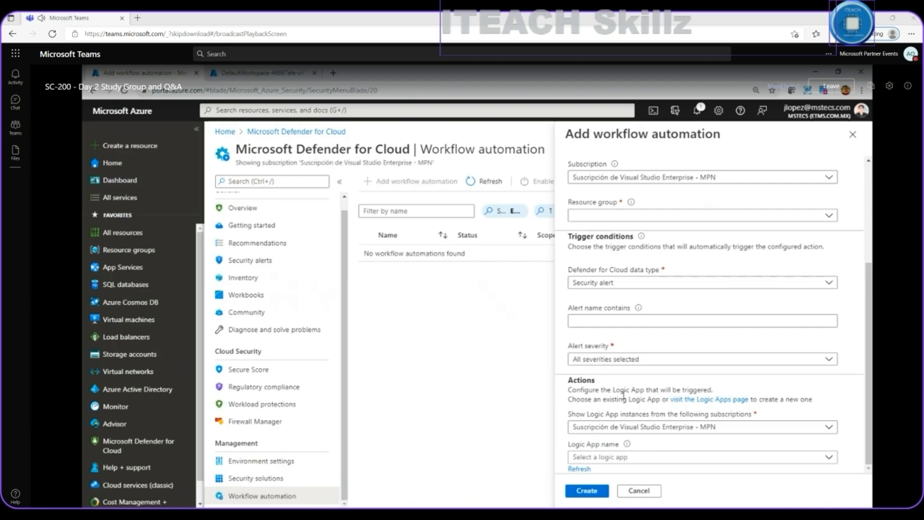
{"action": "double_click", "coordinate": [628, 389]}
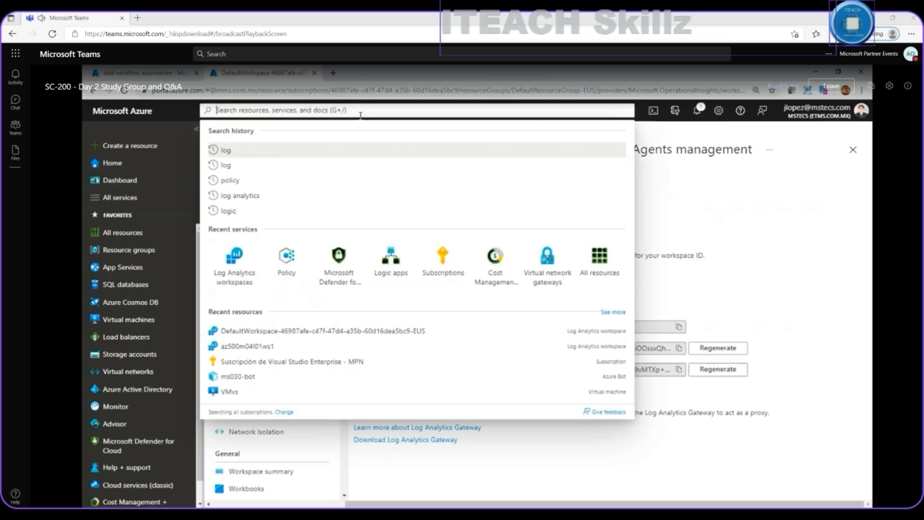
Go to the Logic apps list and select the sc200la1 logic app
{"action": "left_click", "coordinate": [390, 259]}
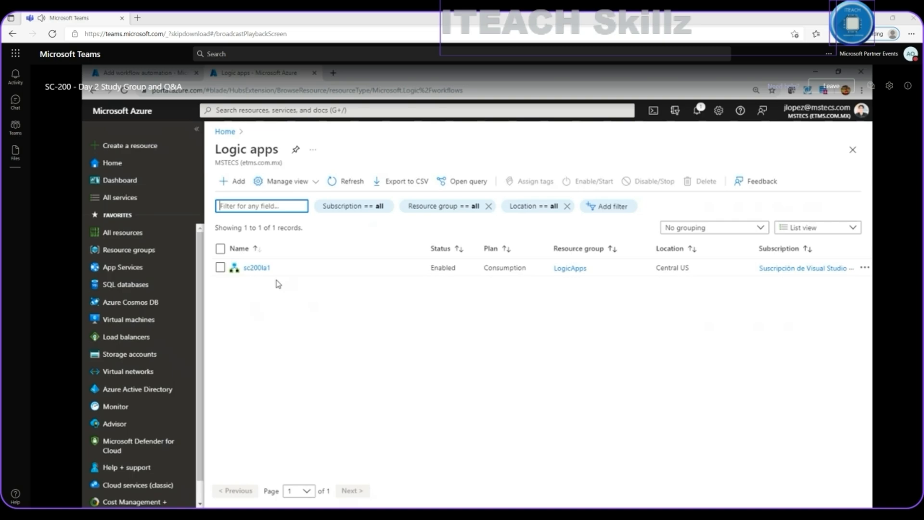
{"action": "left_click", "coordinate": [256, 267]}
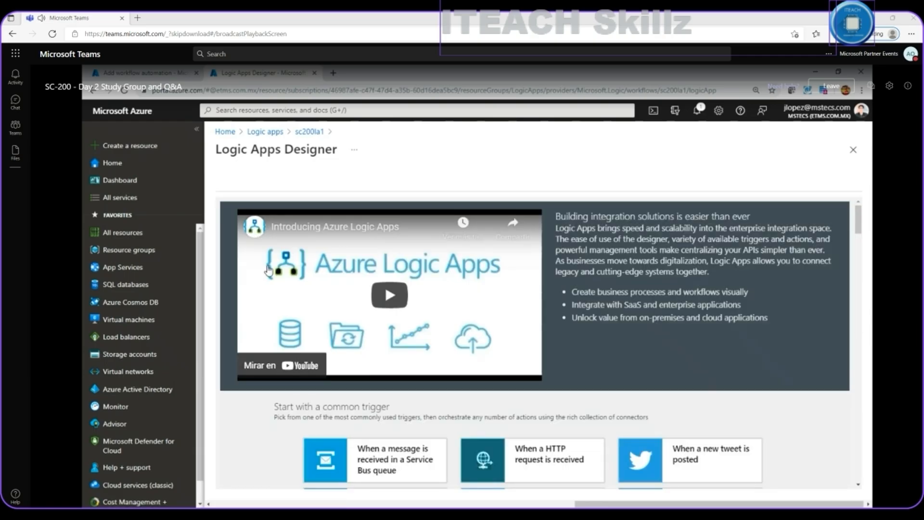
Scroll through the sc200la1 designer's starter template gallery, including Blank Logic App
{"action": "scroll", "scroll_direction": "down", "scroll_amount": 3}
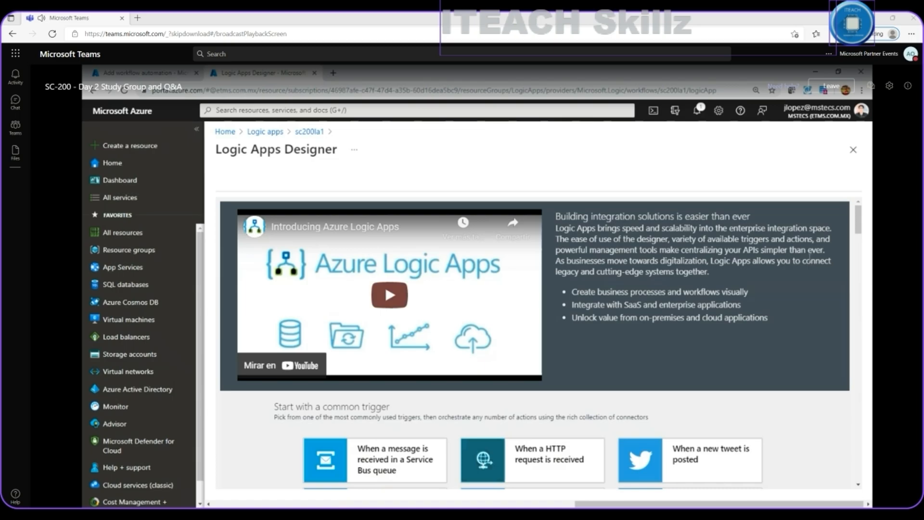
{"action": "scroll", "scroll_direction": "down", "scroll_amount": 3}
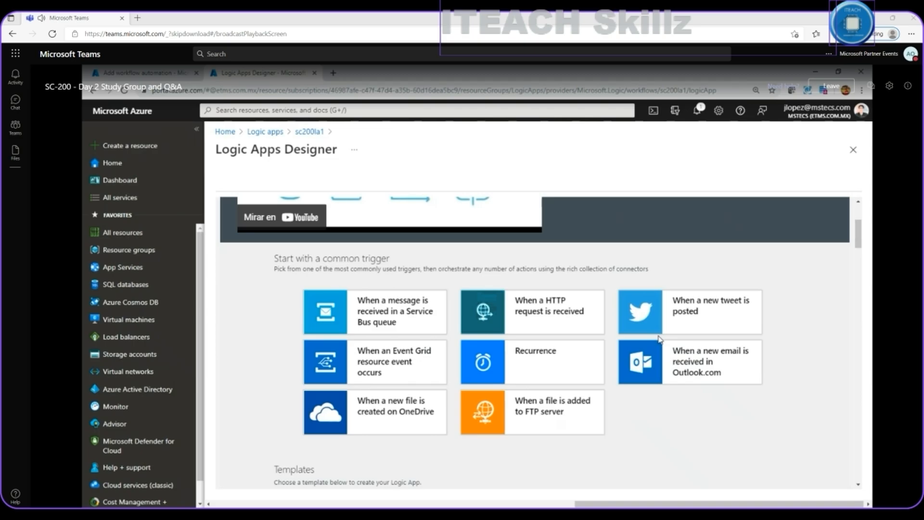
{"action": "mouse_move", "coordinate": [763, 393]}
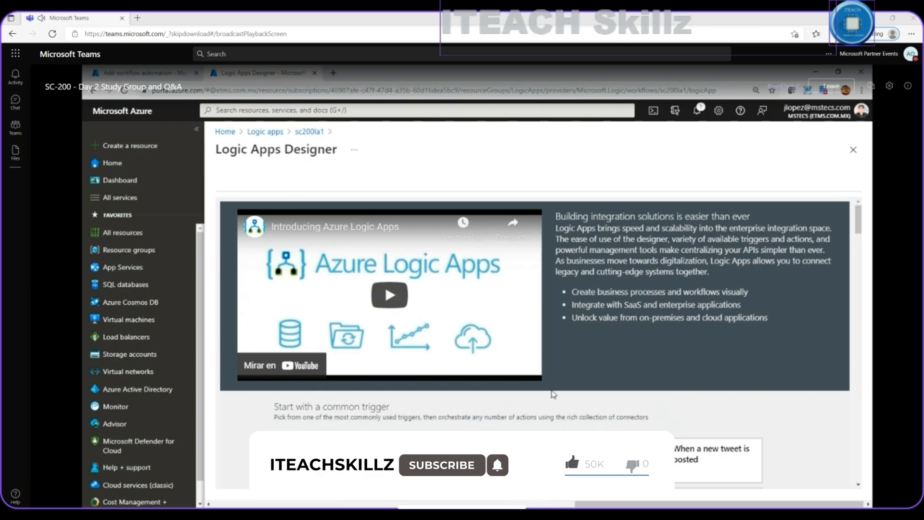
{"action": "mouse_move", "coordinate": [710, 454]}
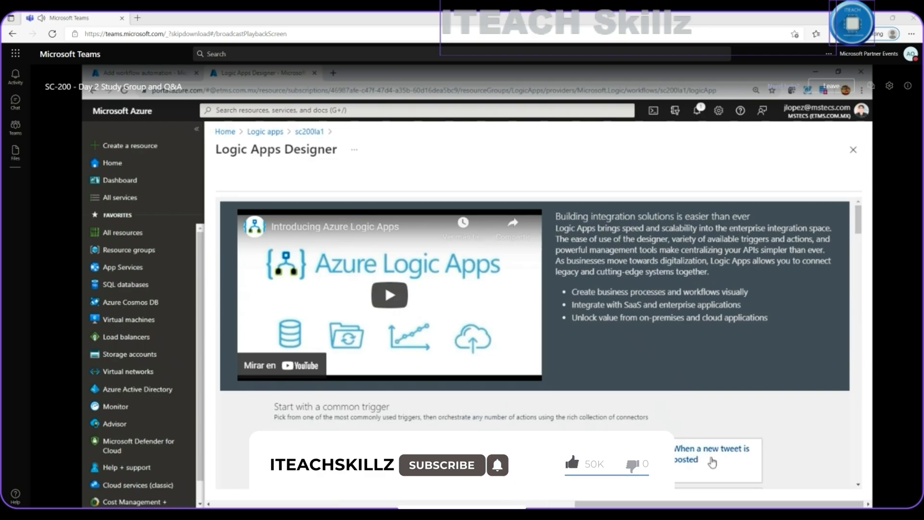
{"action": "scroll", "scroll_direction": "down", "scroll_amount": 3}
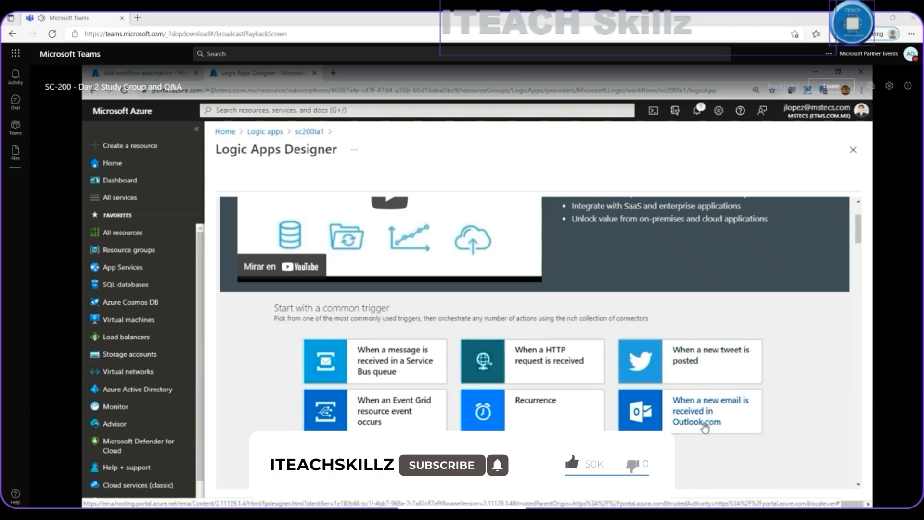
{"action": "mouse_move", "coordinate": [548, 373]}
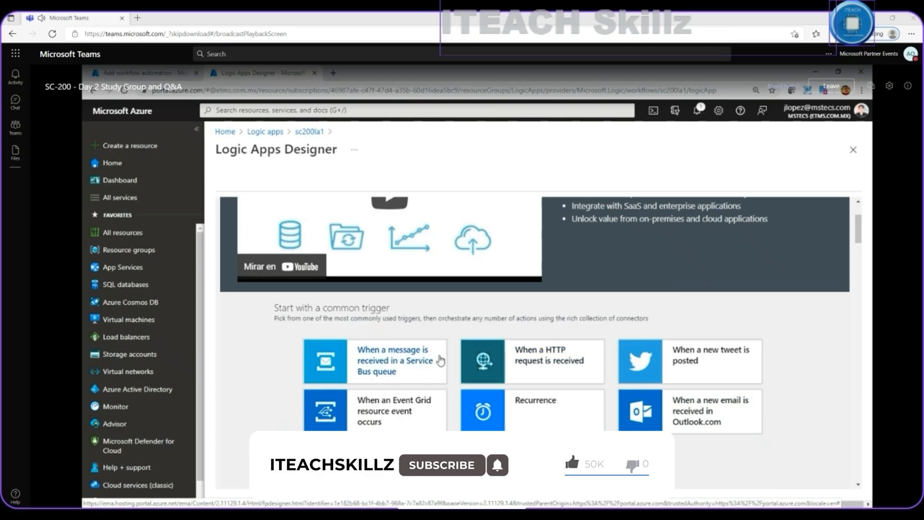
{"action": "scroll", "scroll_direction": "down", "scroll_amount": 3}
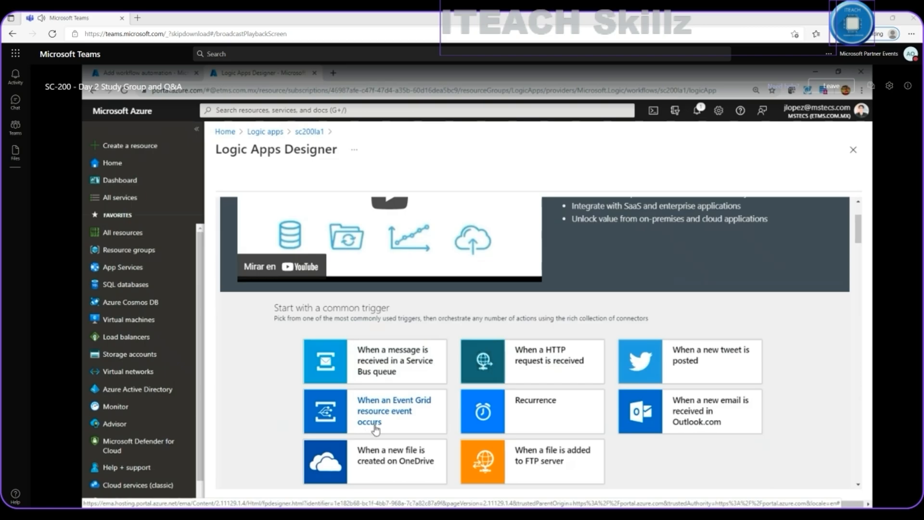
{"action": "scroll", "scroll_direction": "down", "scroll_amount": 3}
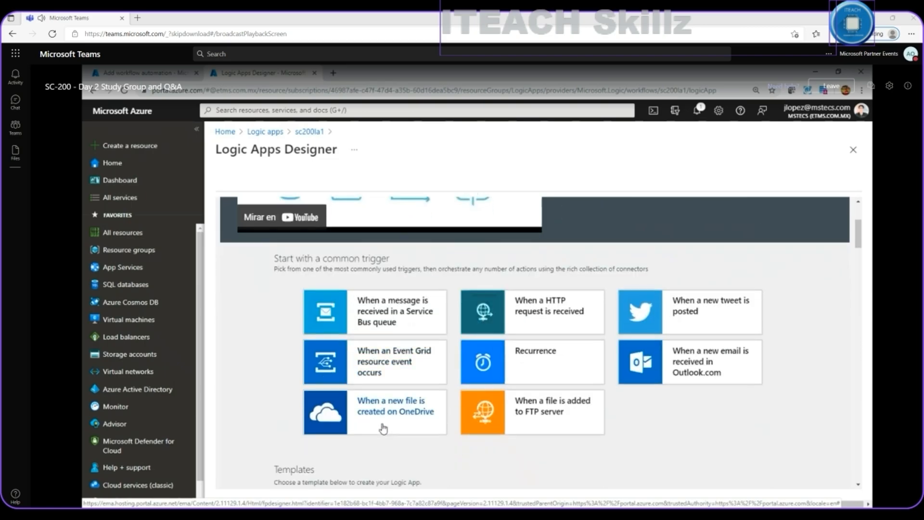
{"action": "scroll", "scroll_direction": "down", "scroll_amount": 3}
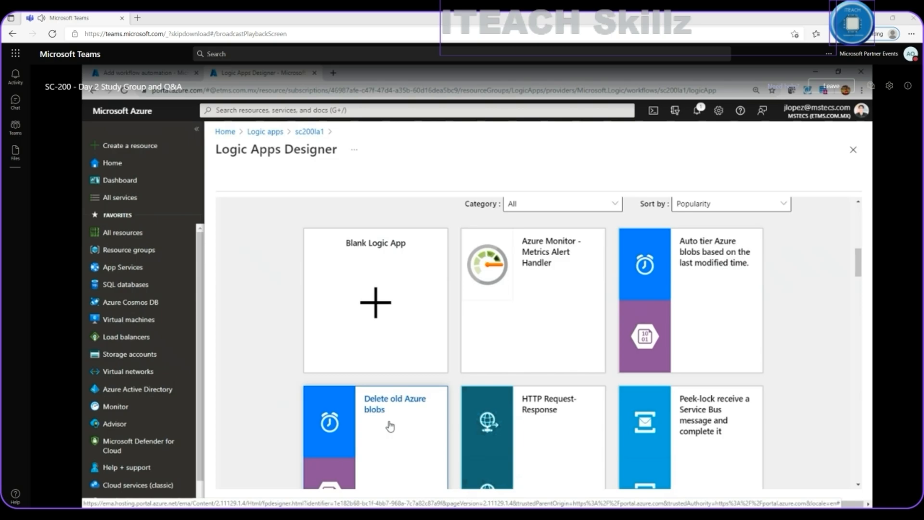
Start sc200la1 from the Blank Logic App template and focus the connector search box
{"action": "left_click", "coordinate": [374, 300]}
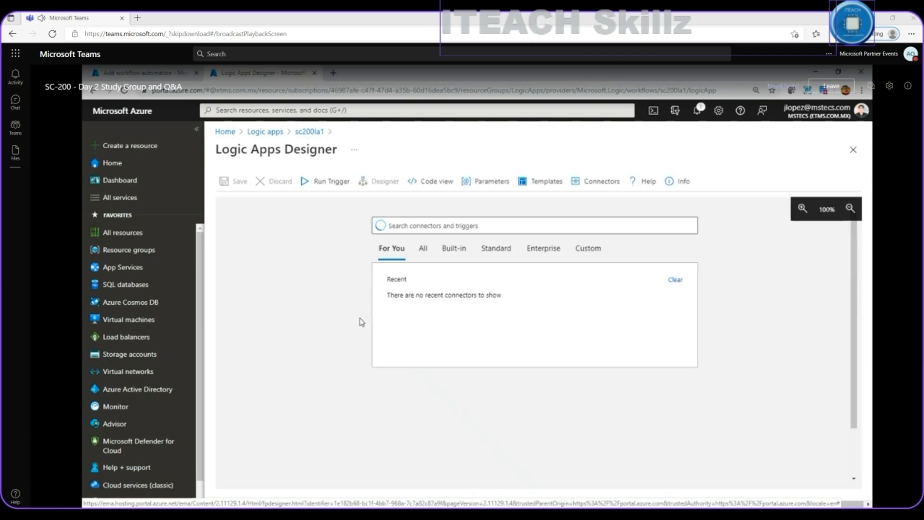
{"action": "left_click", "coordinate": [533, 225]}
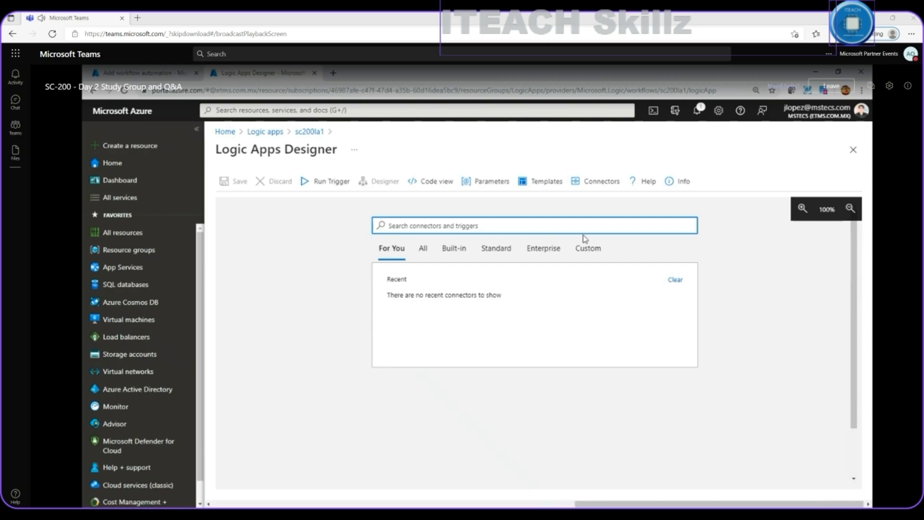
{"action": "mouse_move", "coordinate": [545, 270]}
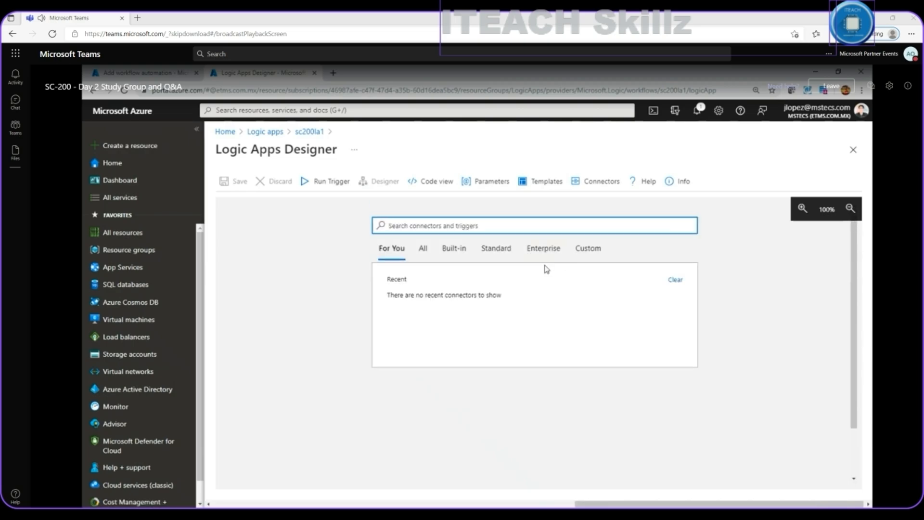
{"action": "mouse_move", "coordinate": [526, 276]}
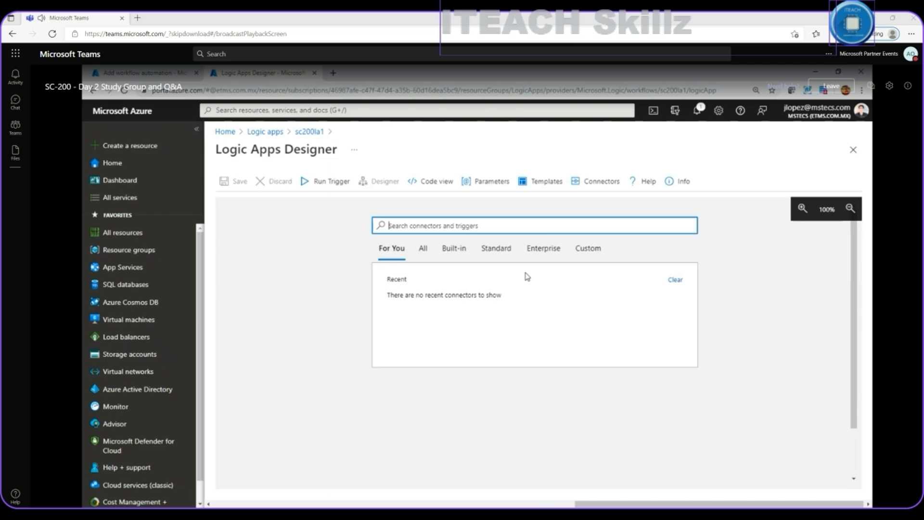
{"action": "mouse_move", "coordinate": [427, 258]}
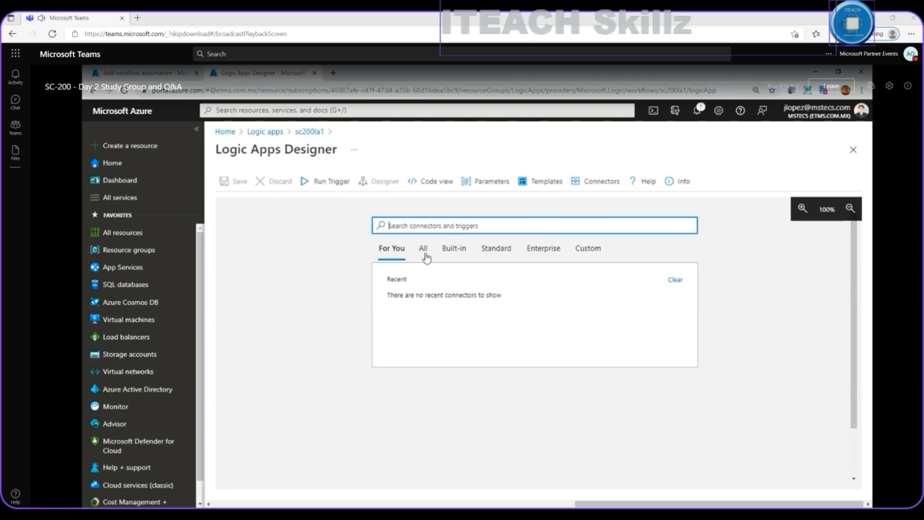
List triggers from all connector categories and scroll through the full trigger list
{"action": "left_click", "coordinate": [423, 248]}
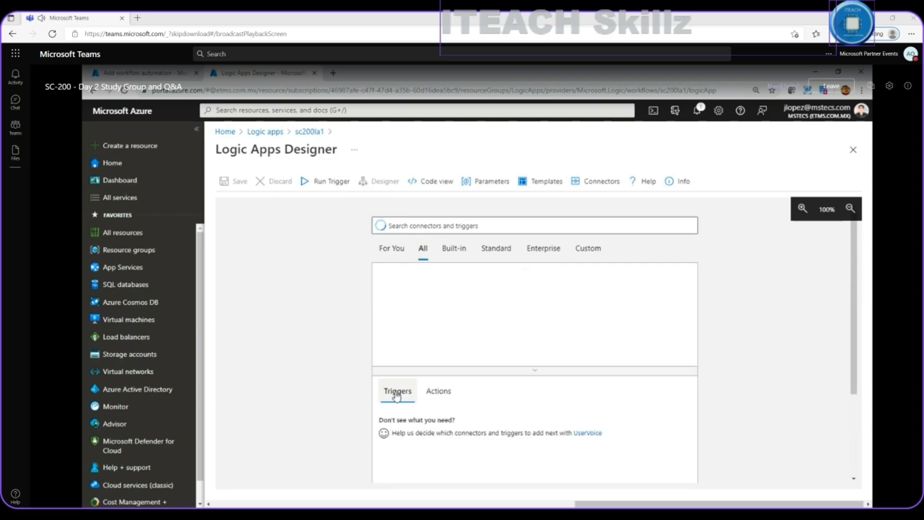
{"action": "left_click", "coordinate": [398, 391]}
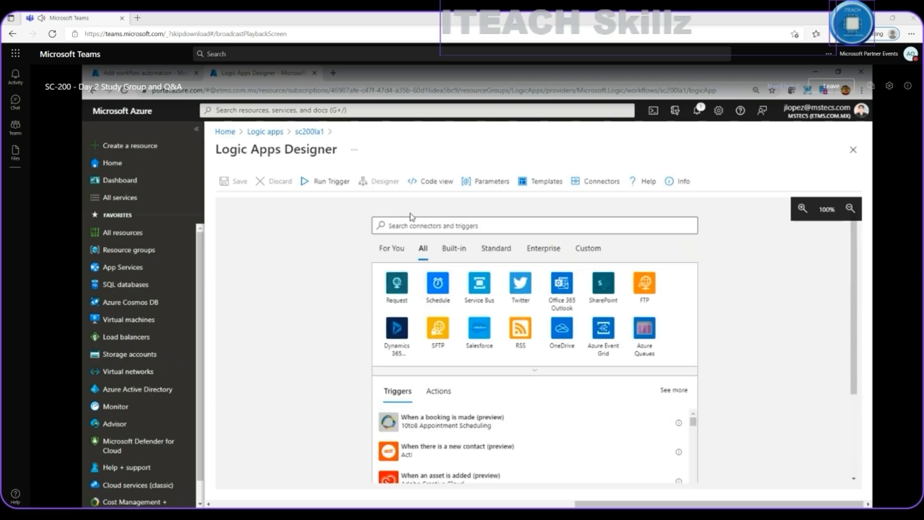
{"action": "scroll", "scroll_direction": "down", "scroll_amount": 3}
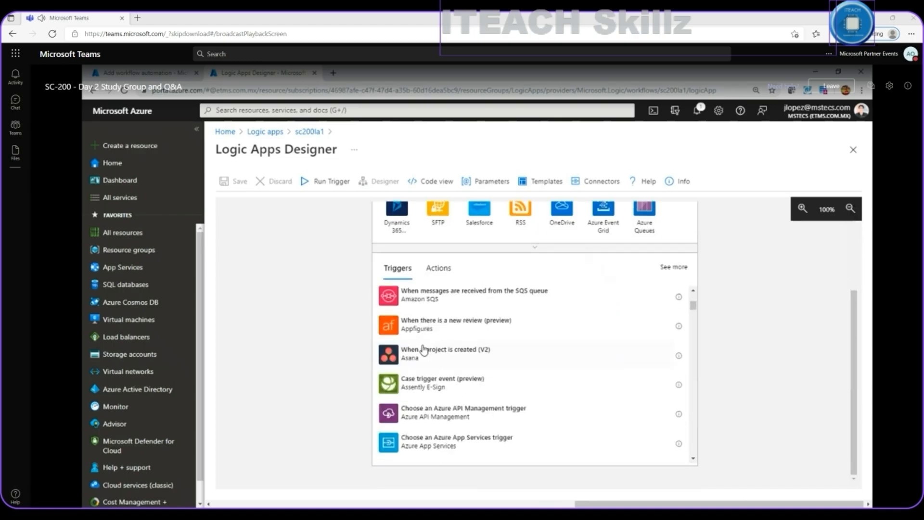
{"action": "scroll", "scroll_direction": "down", "scroll_amount": 3}
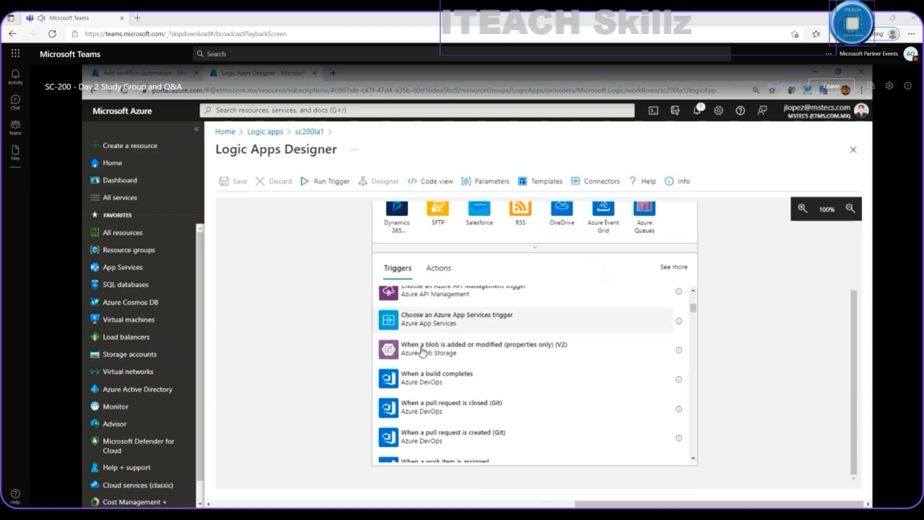
{"action": "scroll", "scroll_direction": "down", "scroll_amount": 3}
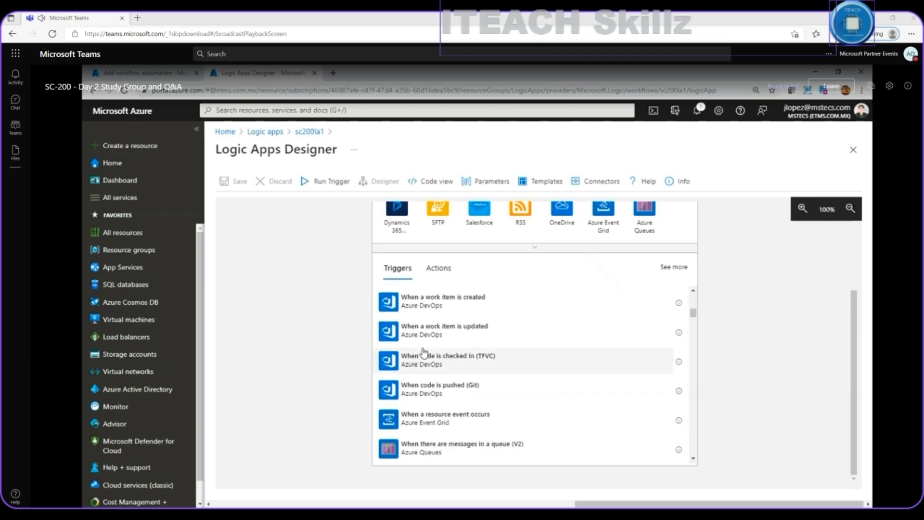
{"action": "scroll", "scroll_direction": "down", "scroll_amount": 3}
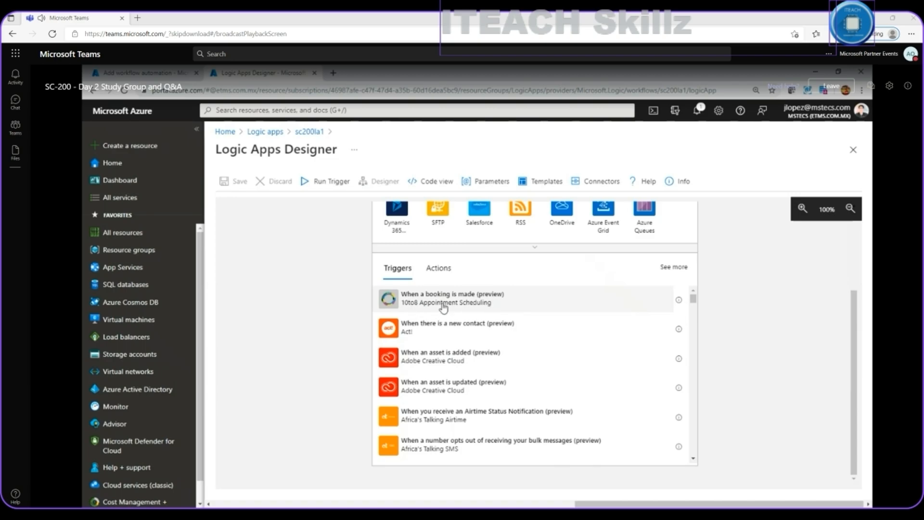
{"action": "mouse_move", "coordinate": [423, 308]}
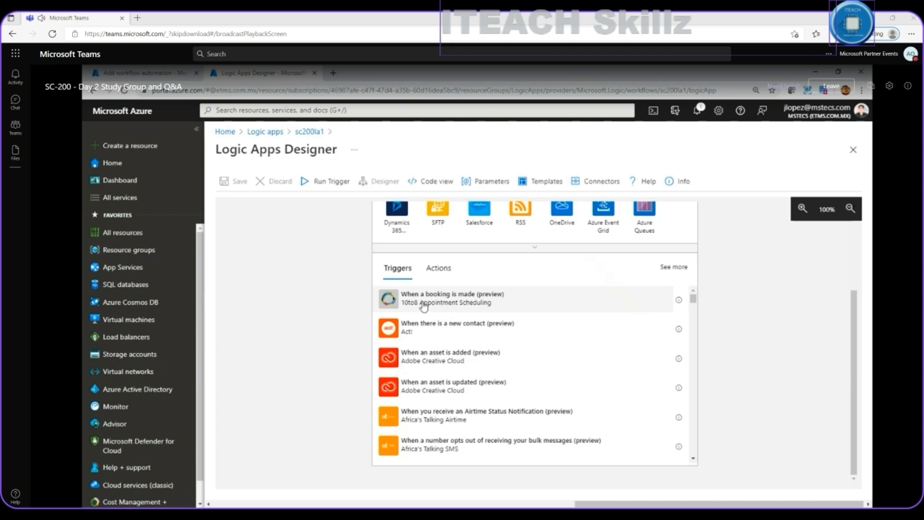
{"action": "mouse_move", "coordinate": [464, 308]}
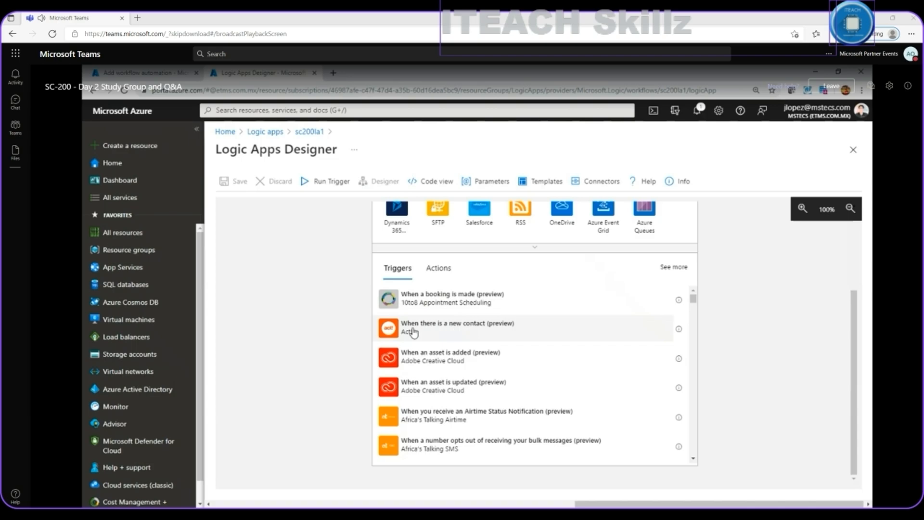
{"action": "mouse_move", "coordinate": [427, 366]}
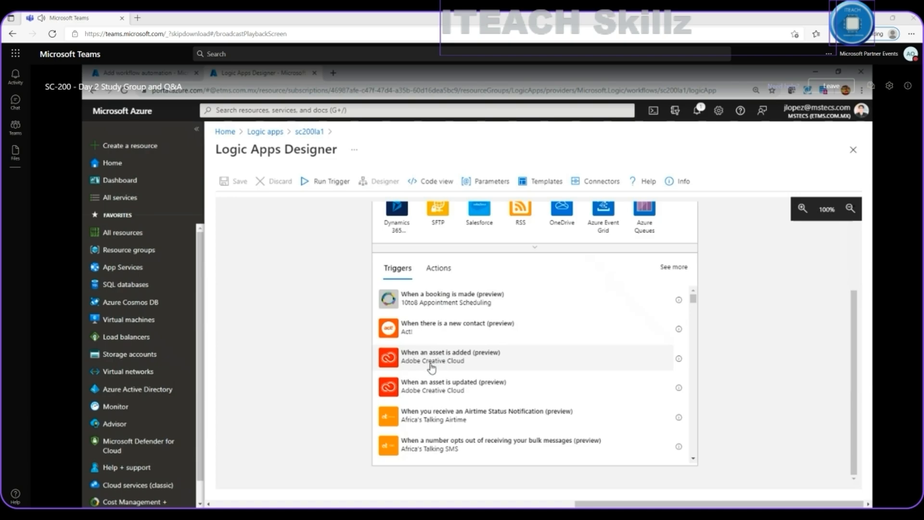
{"action": "scroll", "scroll_direction": "down", "scroll_amount": 3}
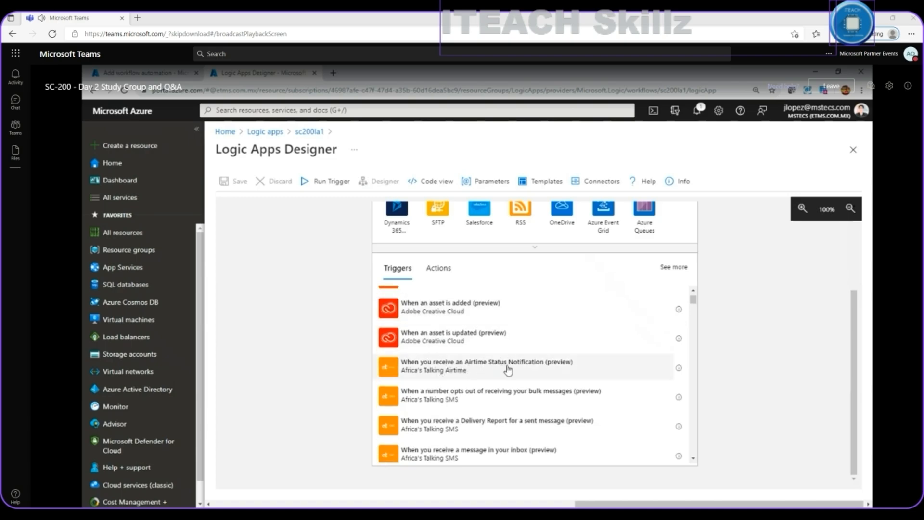
{"action": "mouse_move", "coordinate": [467, 378]}
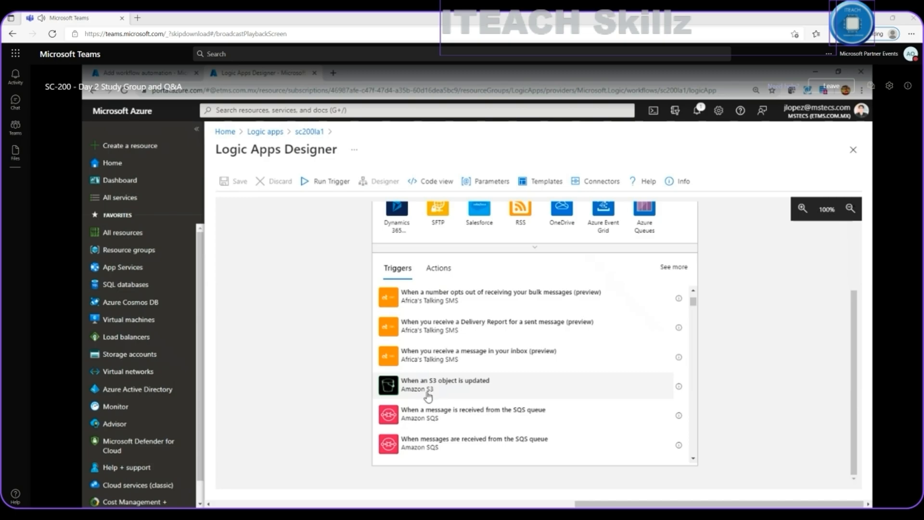
{"action": "scroll", "scroll_direction": "down", "scroll_amount": 3}
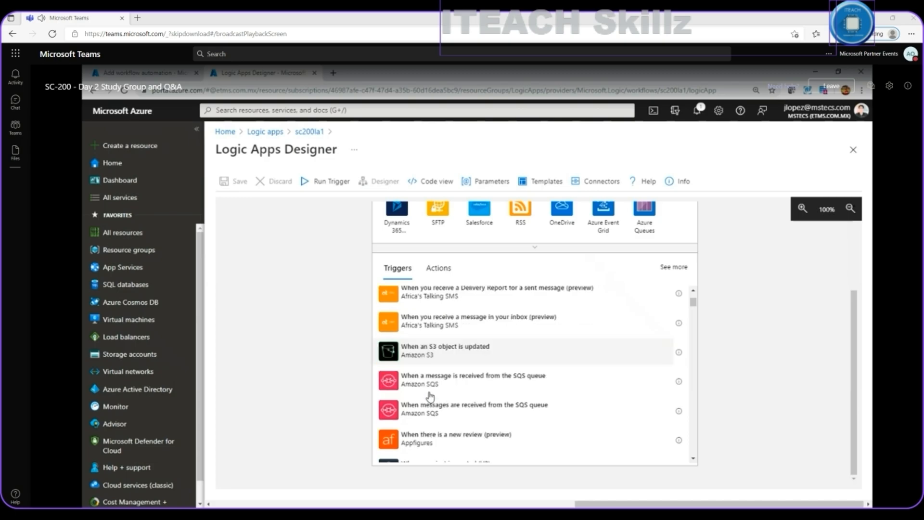
{"action": "scroll", "scroll_direction": "down", "scroll_amount": 3}
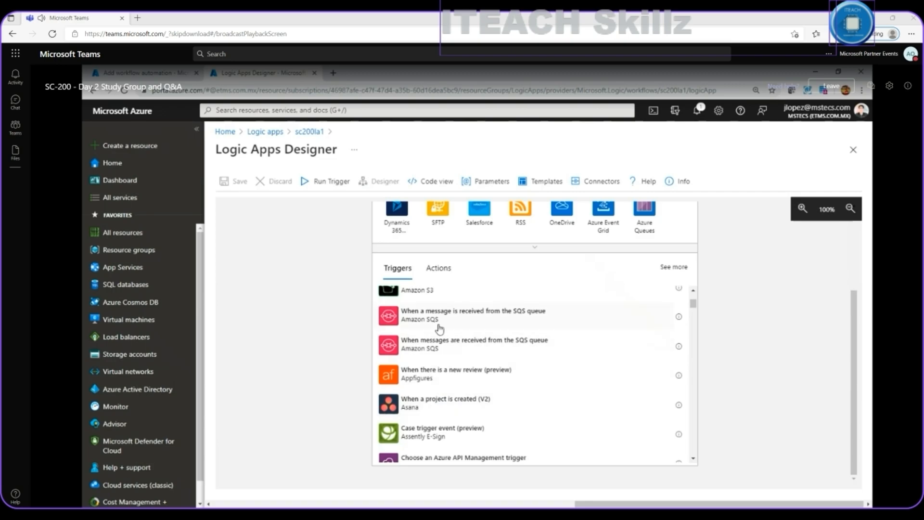
{"action": "mouse_move", "coordinate": [503, 323]}
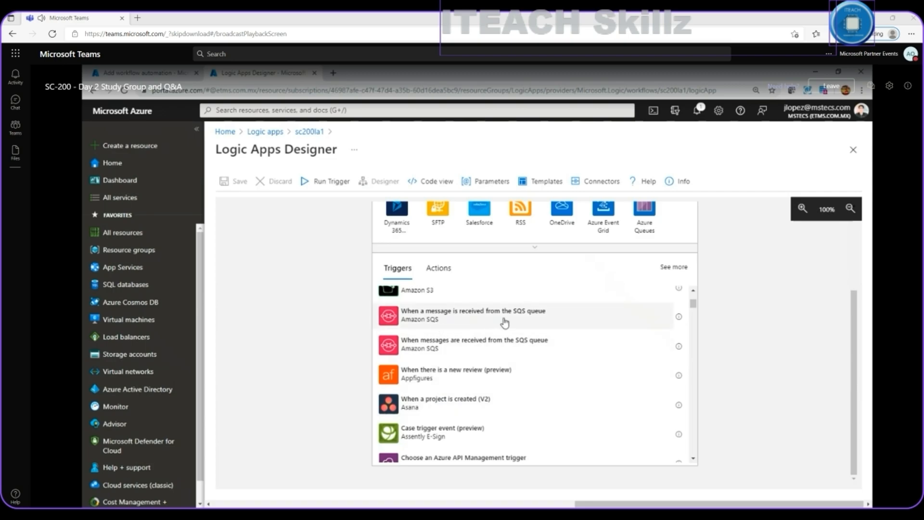
{"action": "mouse_move", "coordinate": [520, 321]}
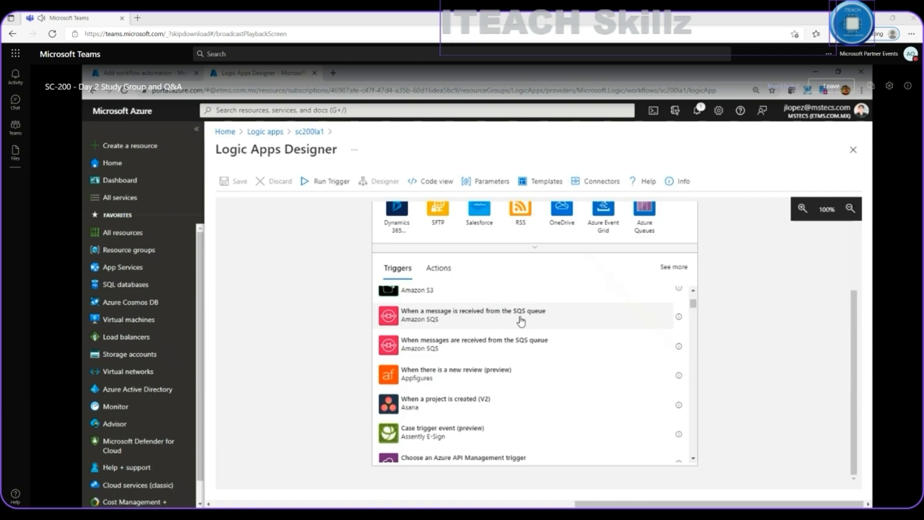
{"action": "mouse_move", "coordinate": [453, 335]}
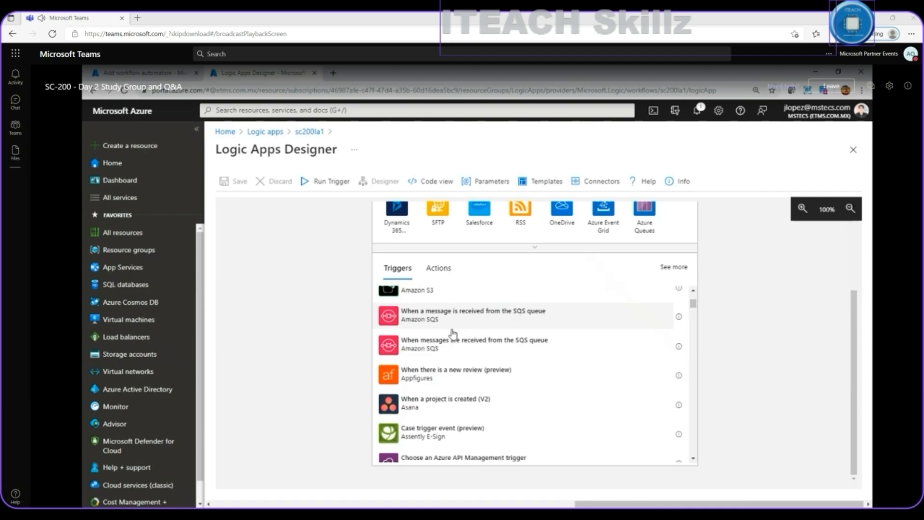
{"action": "scroll", "scroll_direction": "down", "scroll_amount": 3}
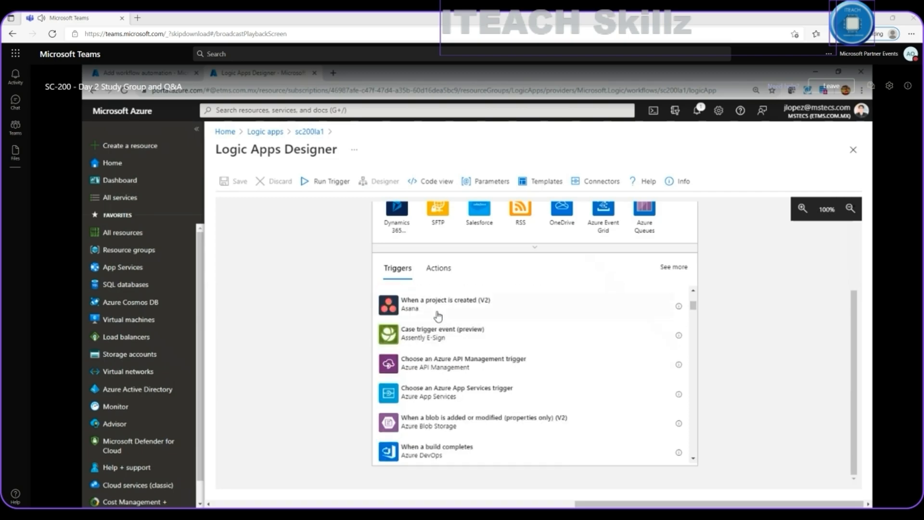
{"action": "mouse_move", "coordinate": [461, 311]}
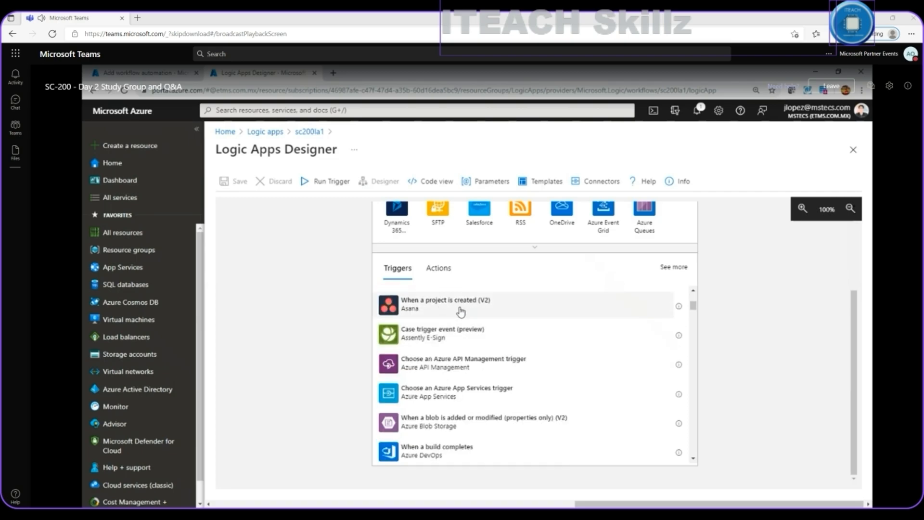
{"action": "scroll", "scroll_direction": "down", "scroll_amount": 3}
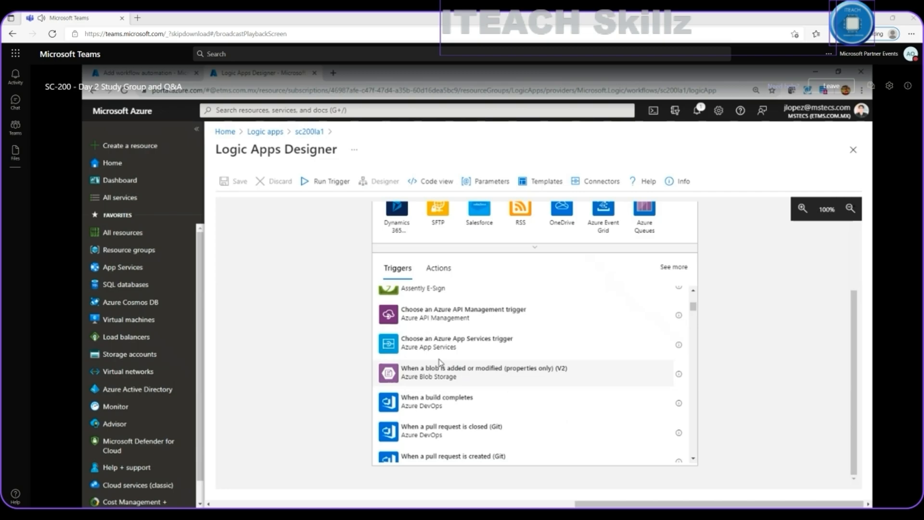
{"action": "scroll", "scroll_direction": "down", "scroll_amount": 3}
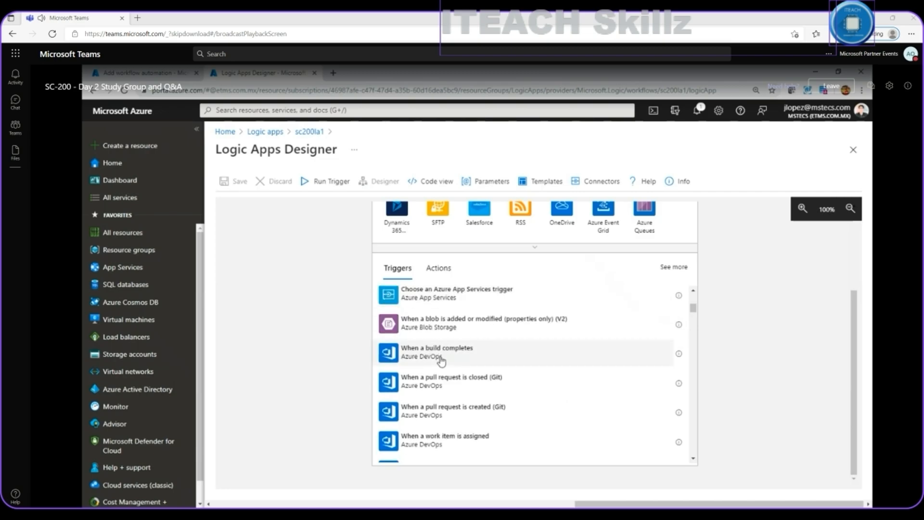
{"action": "scroll", "scroll_direction": "down", "scroll_amount": 3}
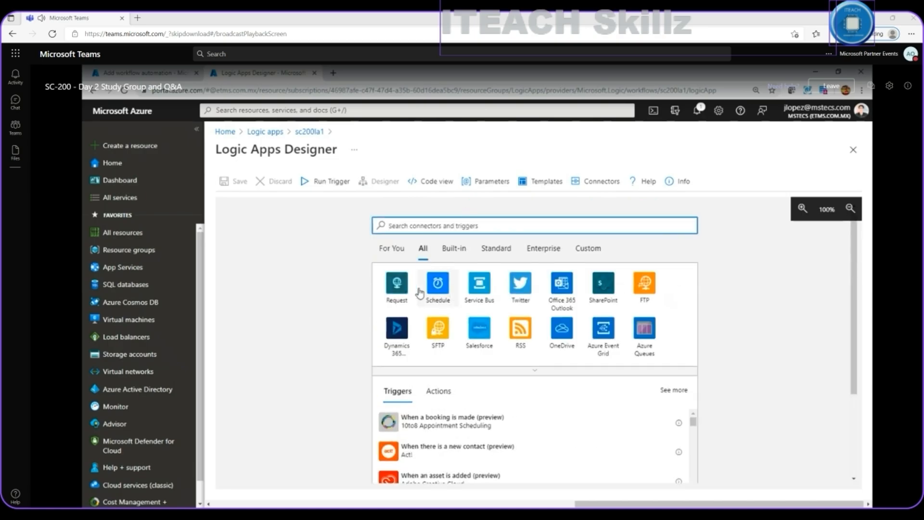
{"action": "mouse_move", "coordinate": [469, 332]}
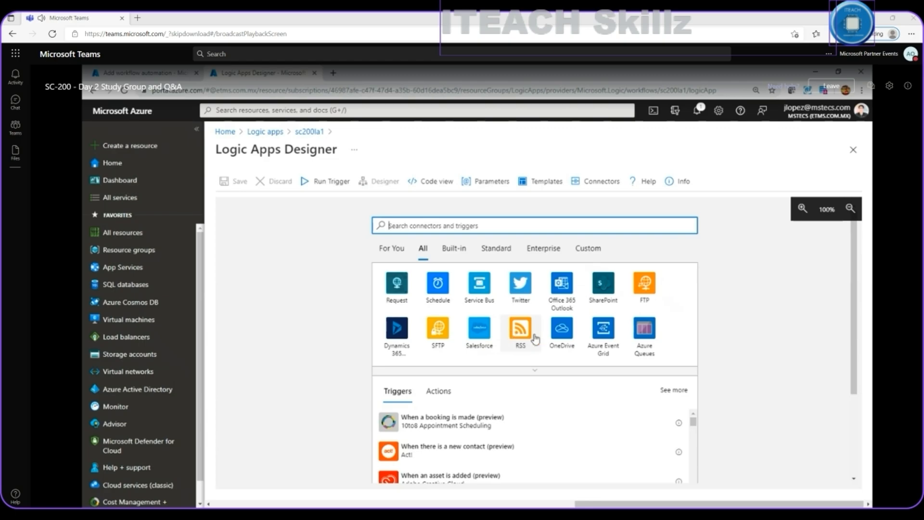
{"action": "mouse_move", "coordinate": [644, 327]}
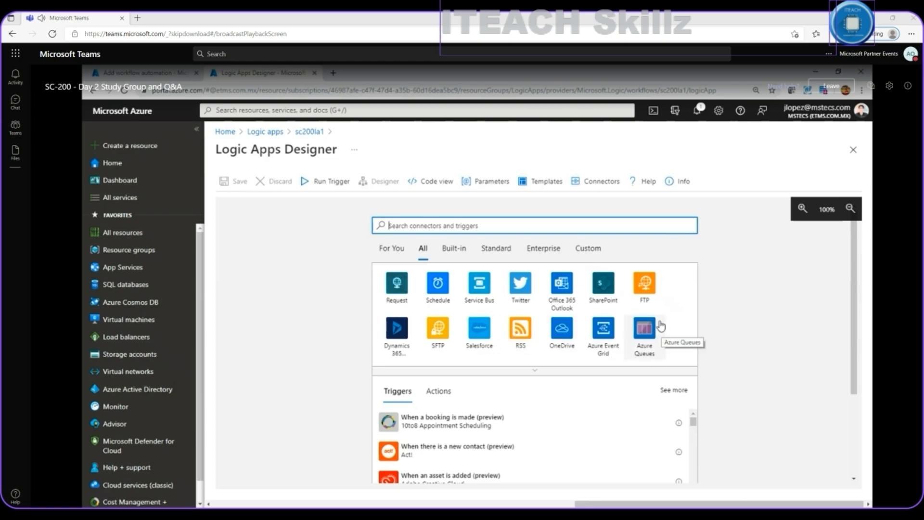
{"action": "mouse_move", "coordinate": [603, 289]}
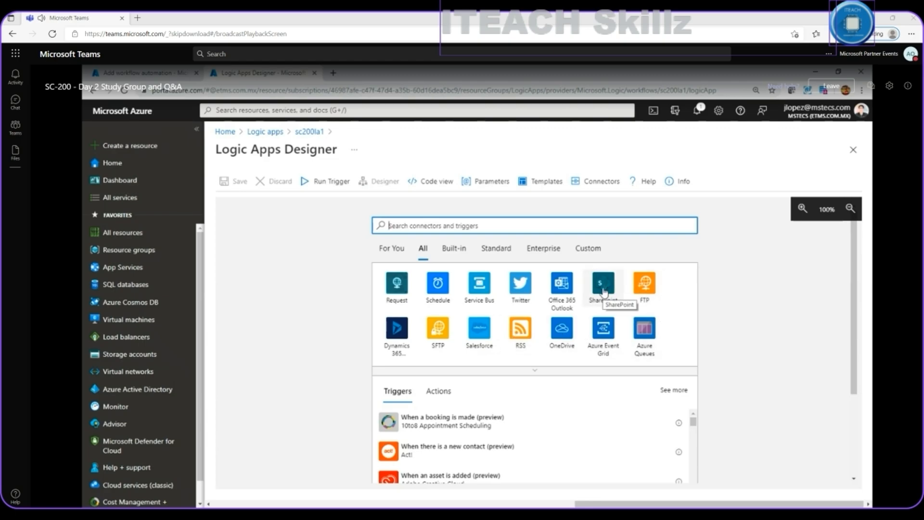
{"action": "mouse_move", "coordinate": [519, 288]}
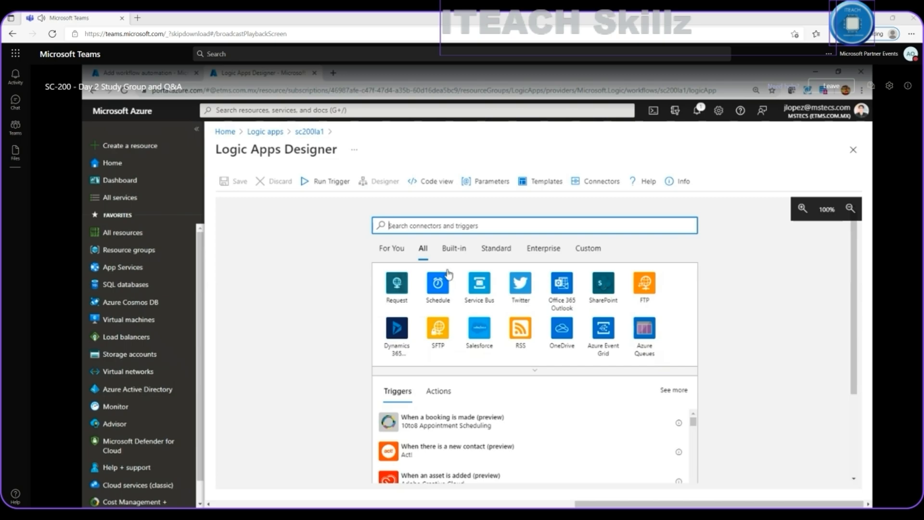
Check the empty Standard and Custom connector categories, then switch to the other Azure portal session
{"action": "left_click", "coordinate": [496, 249]}
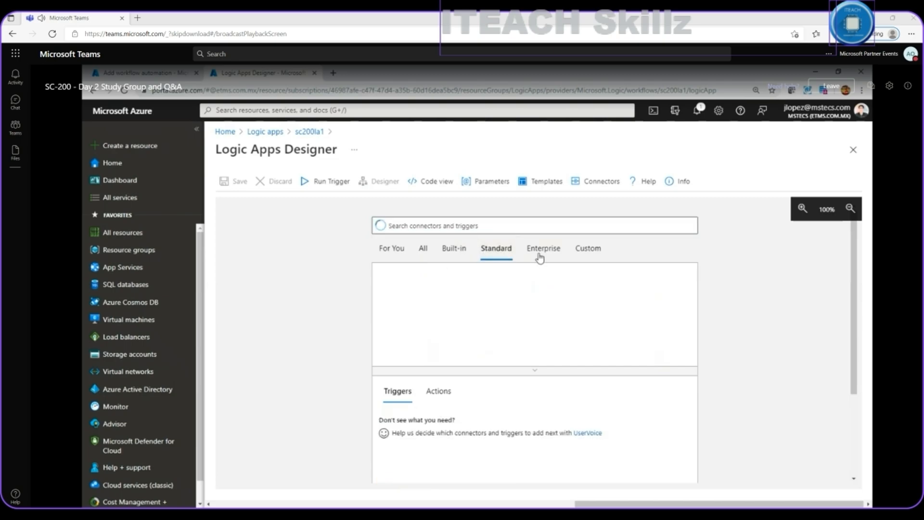
{"action": "left_click", "coordinate": [587, 249]}
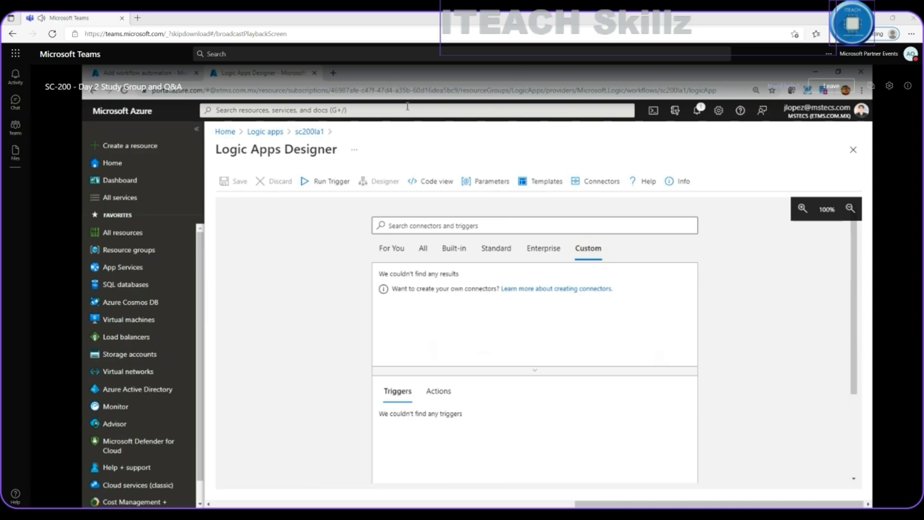
{"action": "type", "text": "logi a"}
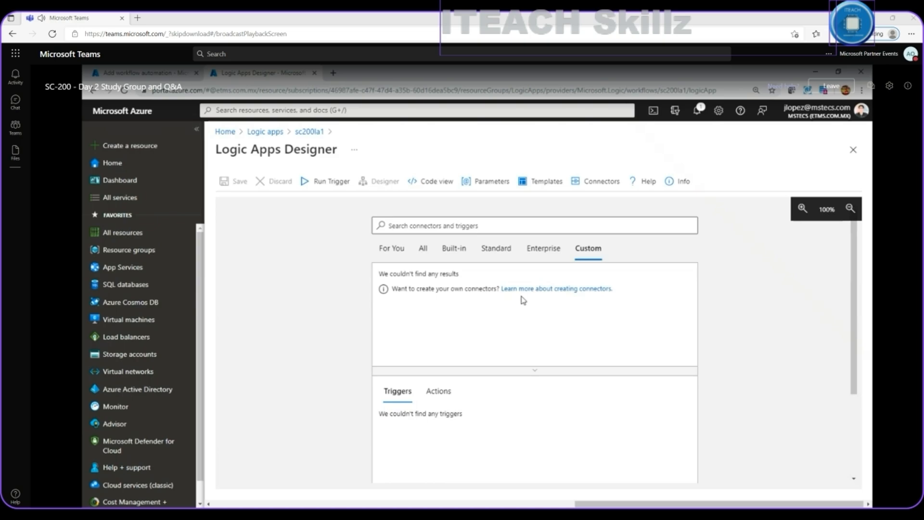
{"action": "mouse_move", "coordinate": [497, 357]}
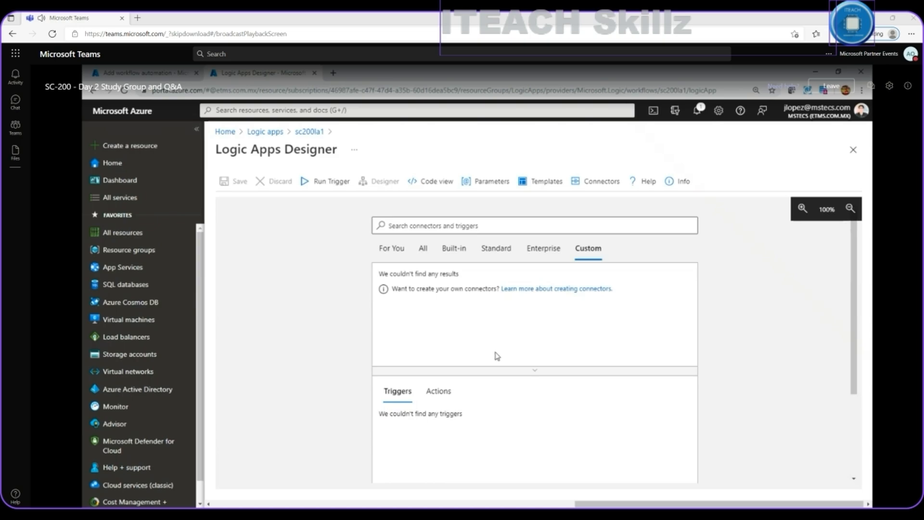
{"action": "left_click", "coordinate": [93, 500]}
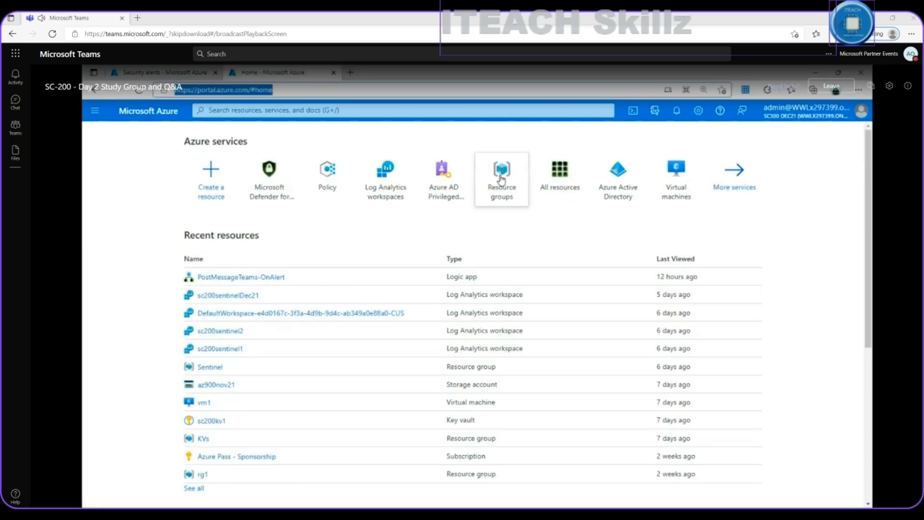
{"action": "mouse_move", "coordinate": [239, 276]}
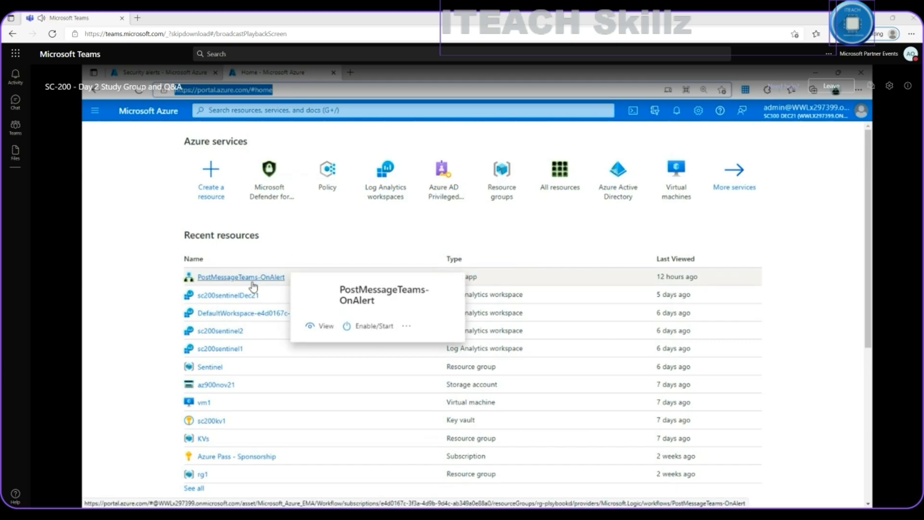
Select PostMessageTeams-OnAlert from Recent resources to view its overview
{"action": "left_click", "coordinate": [240, 276]}
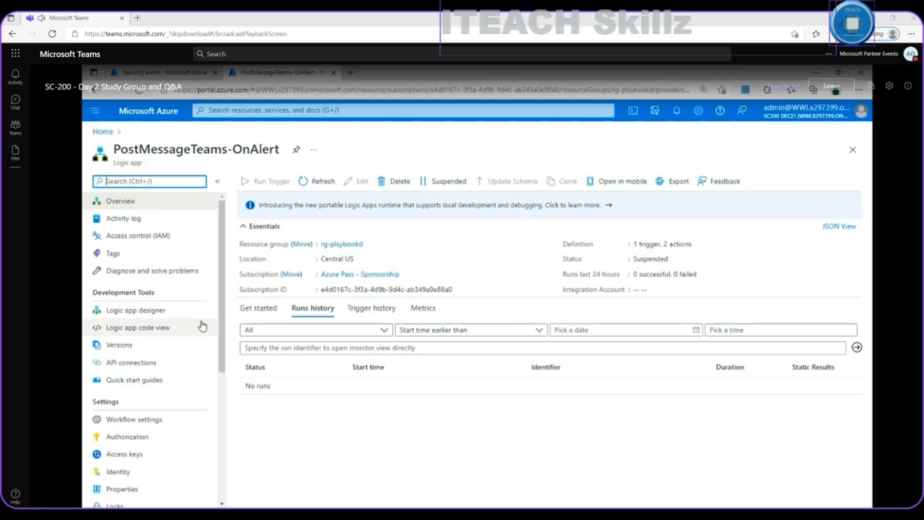
View the workflow: Sentinel alert trigger, get incident, post a Teams message
{"action": "left_click", "coordinate": [136, 310]}
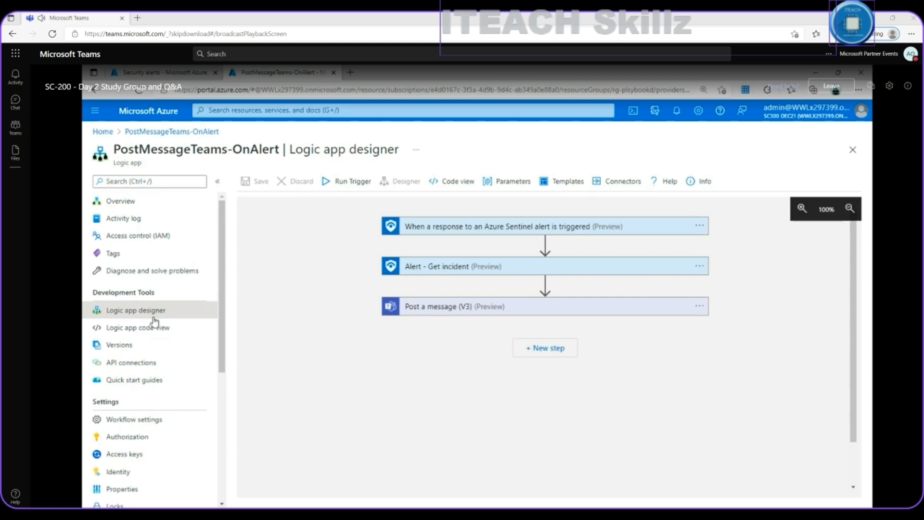
{"action": "mouse_move", "coordinate": [471, 370]}
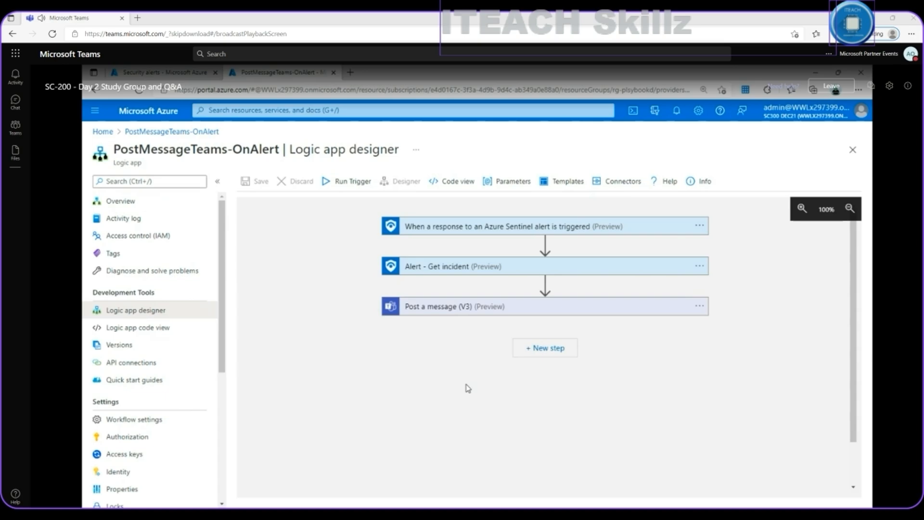
{"action": "mouse_move", "coordinate": [637, 212]}
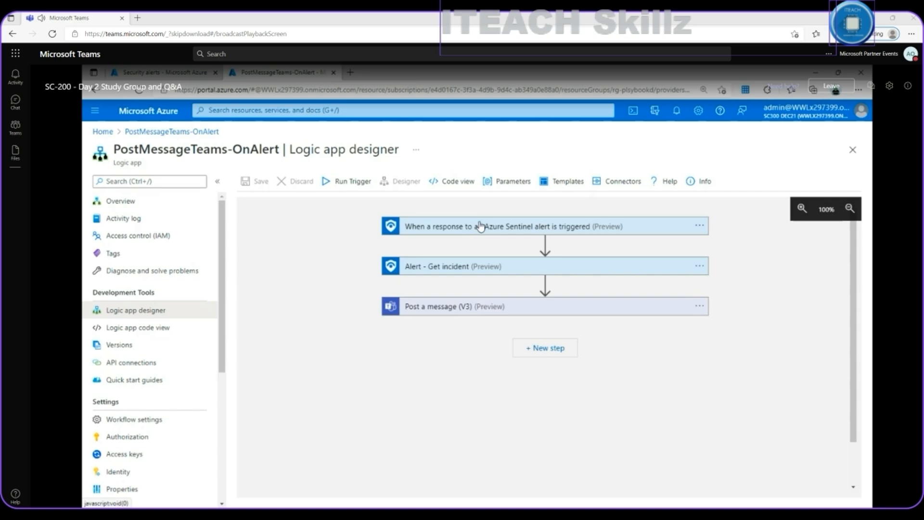
Expand the 'When a response to an Azure Sentinel alert is triggered' step to see its connection
{"action": "left_click", "coordinate": [531, 226]}
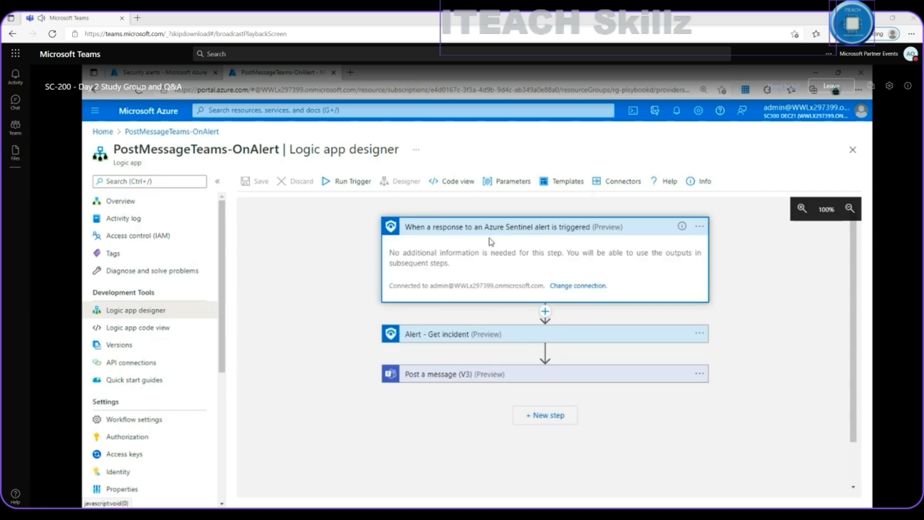
{"action": "mouse_move", "coordinate": [469, 234]}
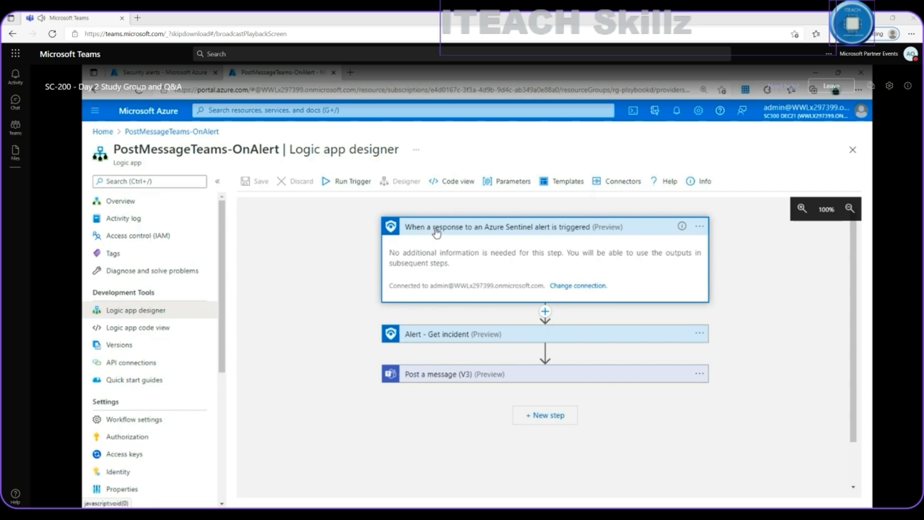
{"action": "mouse_move", "coordinate": [420, 239]}
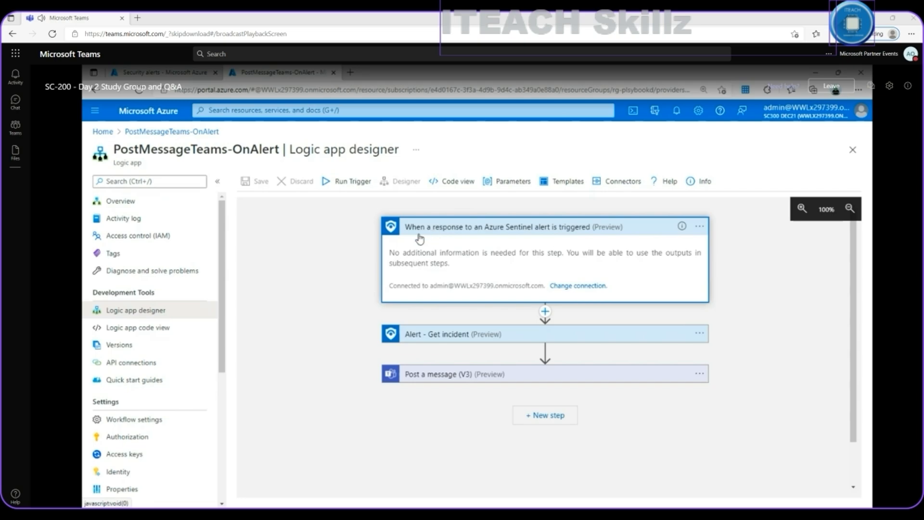
{"action": "mouse_move", "coordinate": [427, 241]}
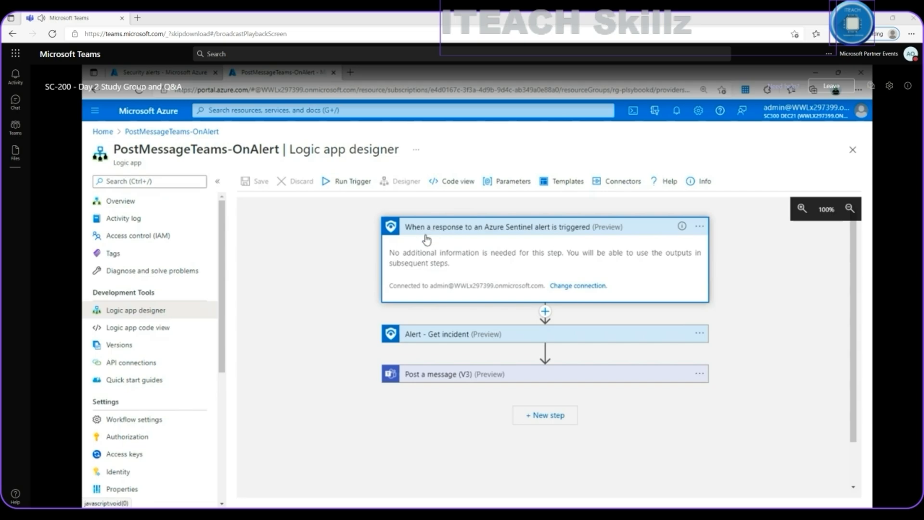
{"action": "mouse_move", "coordinate": [548, 233]}
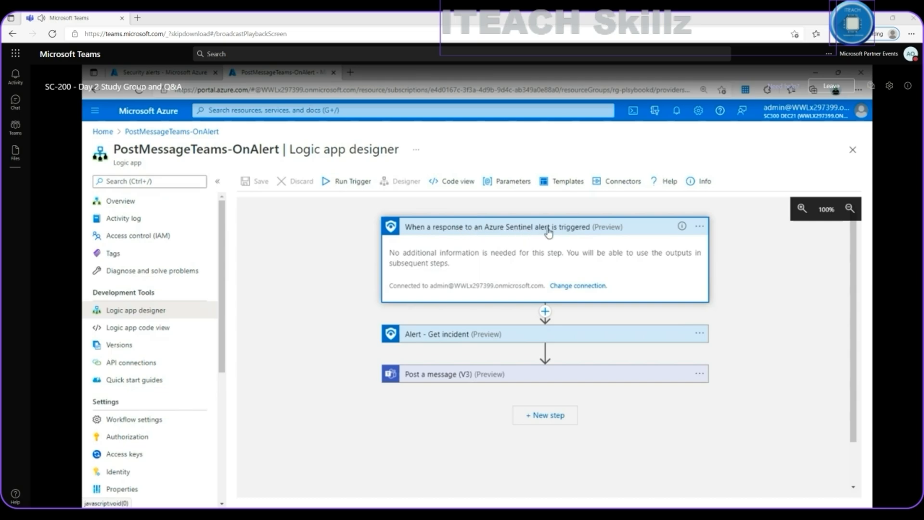
{"action": "mouse_move", "coordinate": [803, 336]}
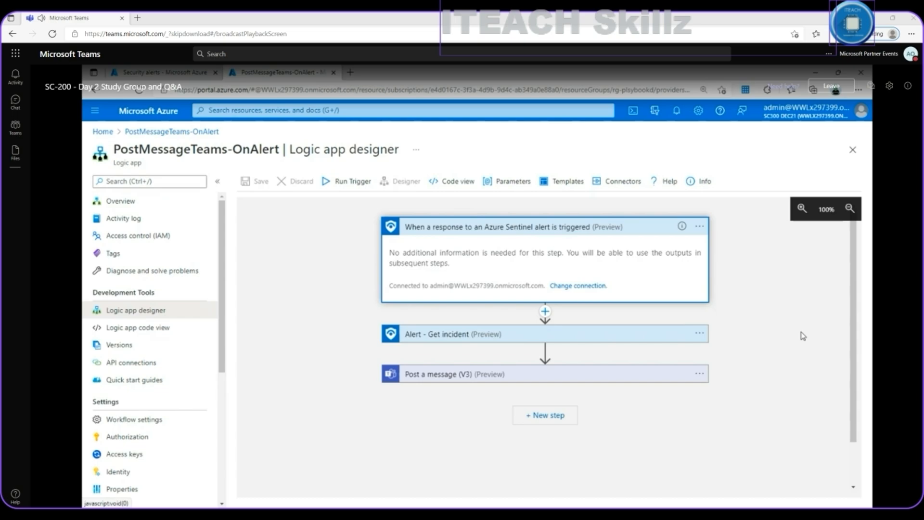
{"action": "mouse_move", "coordinate": [550, 237]}
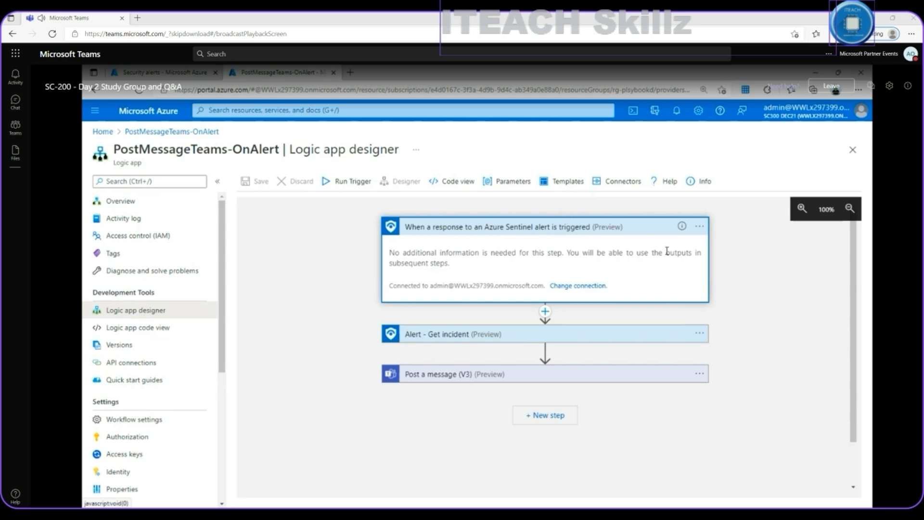
{"action": "mouse_move", "coordinate": [514, 282]}
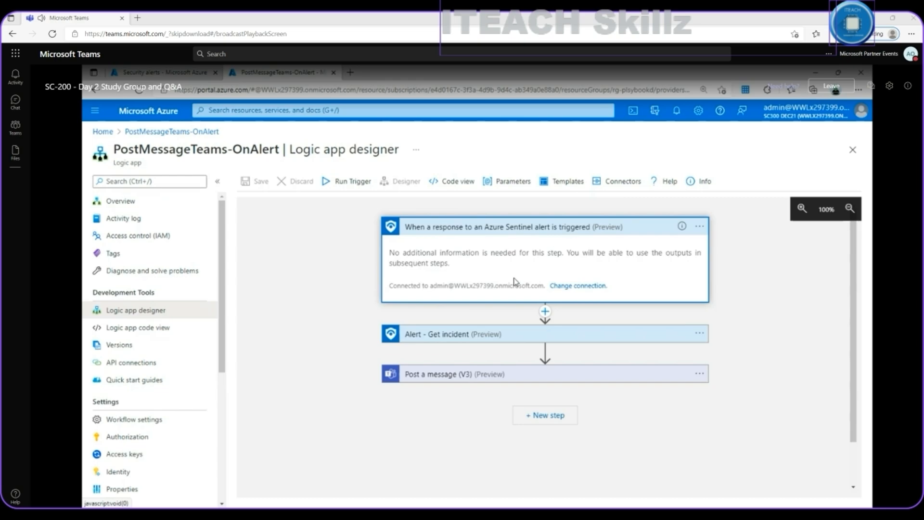
{"action": "mouse_move", "coordinate": [428, 328]}
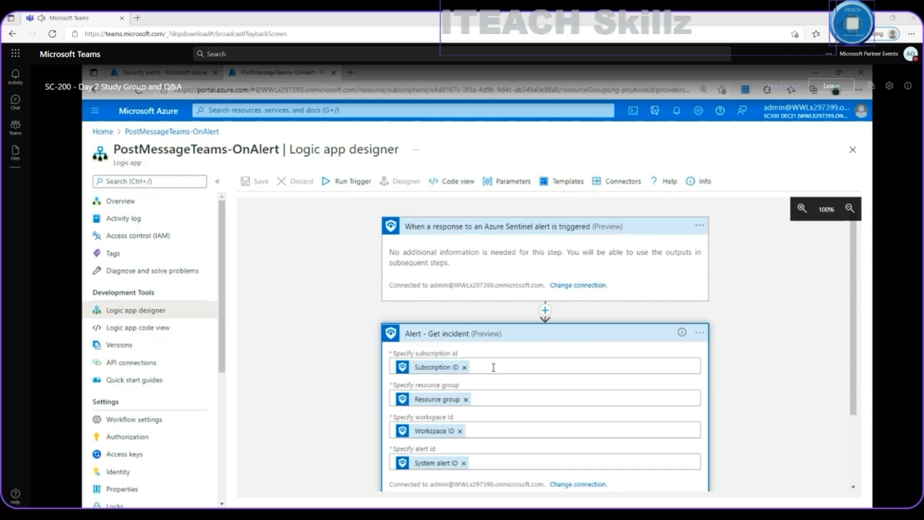
{"action": "mouse_move", "coordinate": [490, 365]}
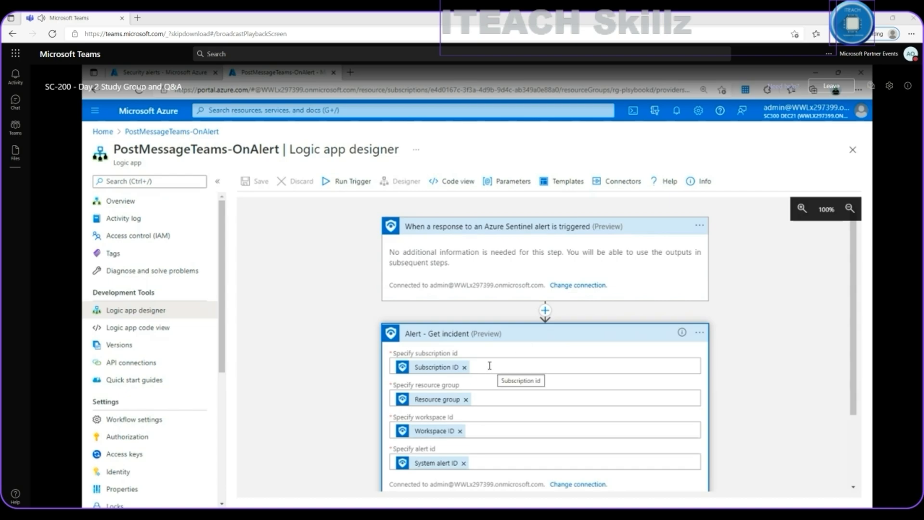
Reveal the Alert - Get incident step's subscription, resource group, workspace and alert ID fields
{"action": "scroll", "scroll_direction": "down", "scroll_amount": 3}
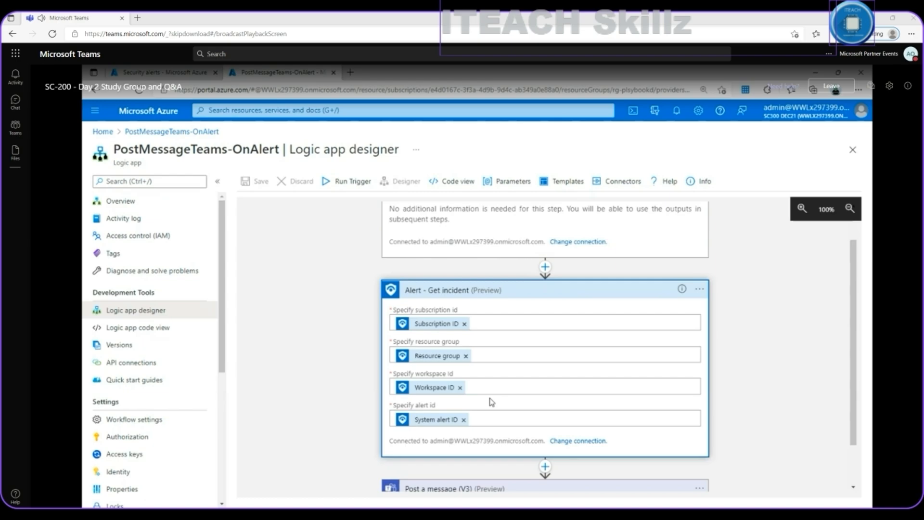
{"action": "mouse_move", "coordinate": [574, 311]}
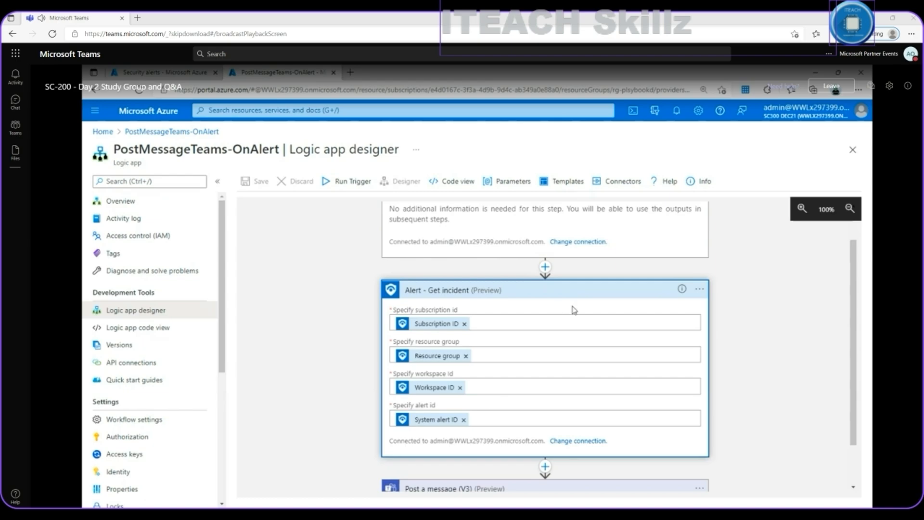
Expand the Post a message (V3) step showing team, channel and incident-based message
{"action": "scroll", "scroll_direction": "down", "scroll_amount": 3}
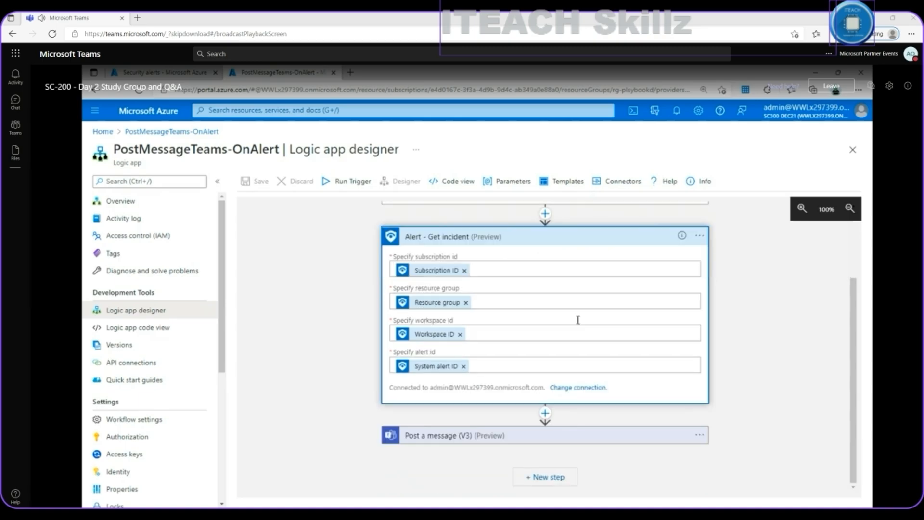
{"action": "mouse_move", "coordinate": [551, 439]}
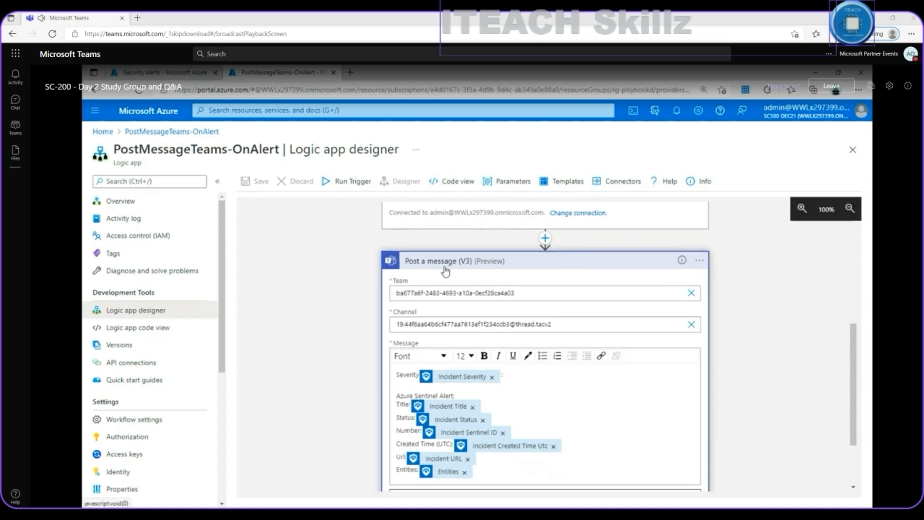
{"action": "mouse_move", "coordinate": [454, 270]}
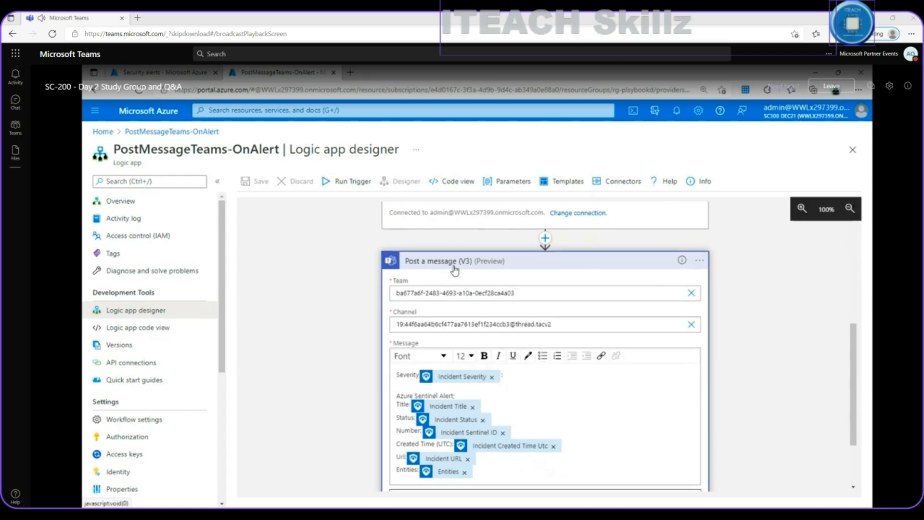
{"action": "mouse_move", "coordinate": [393, 273]}
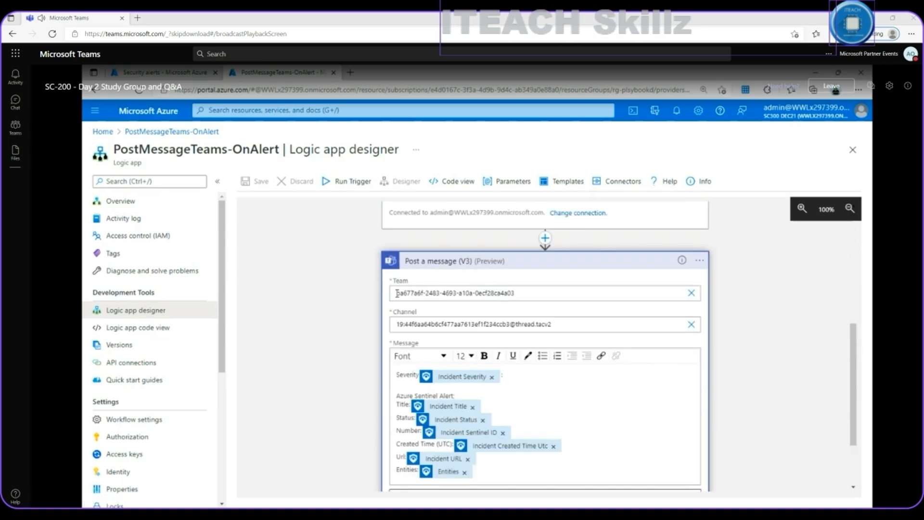
{"action": "left_click", "coordinate": [531, 293]}
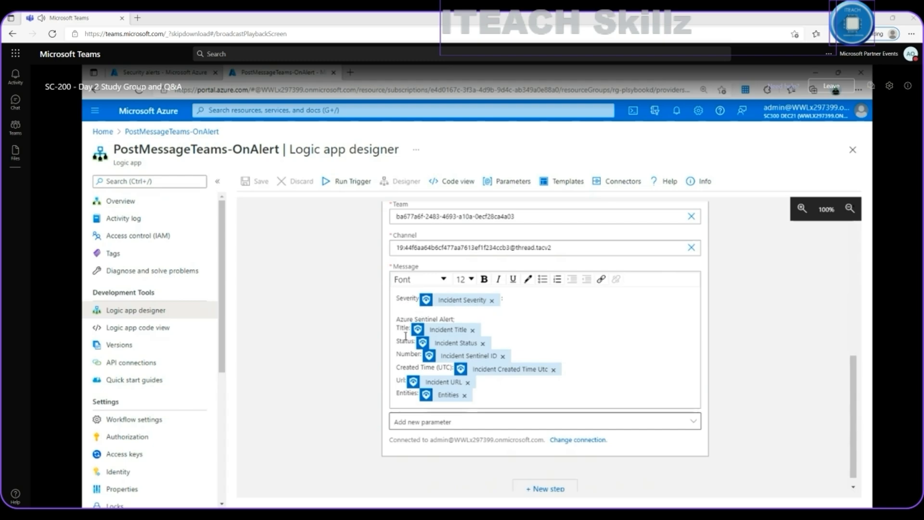
{"action": "mouse_move", "coordinate": [459, 333]}
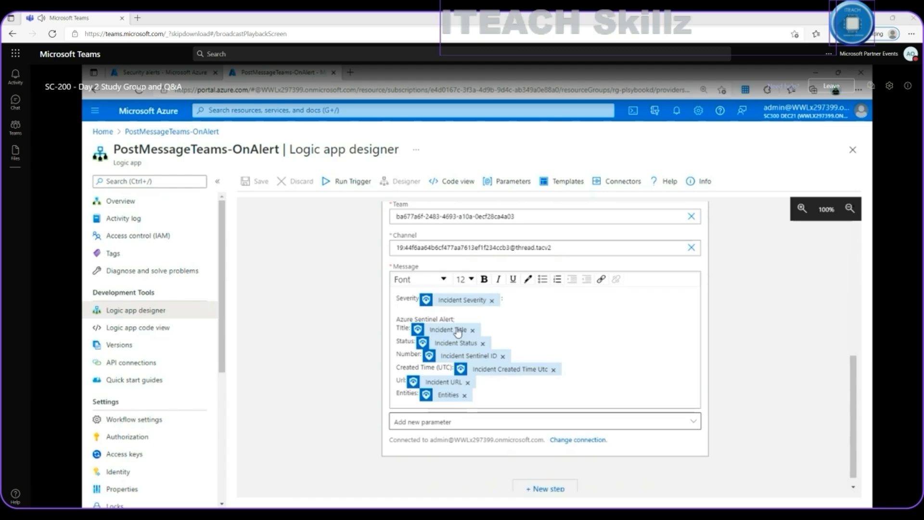
{"action": "mouse_move", "coordinate": [448, 356]}
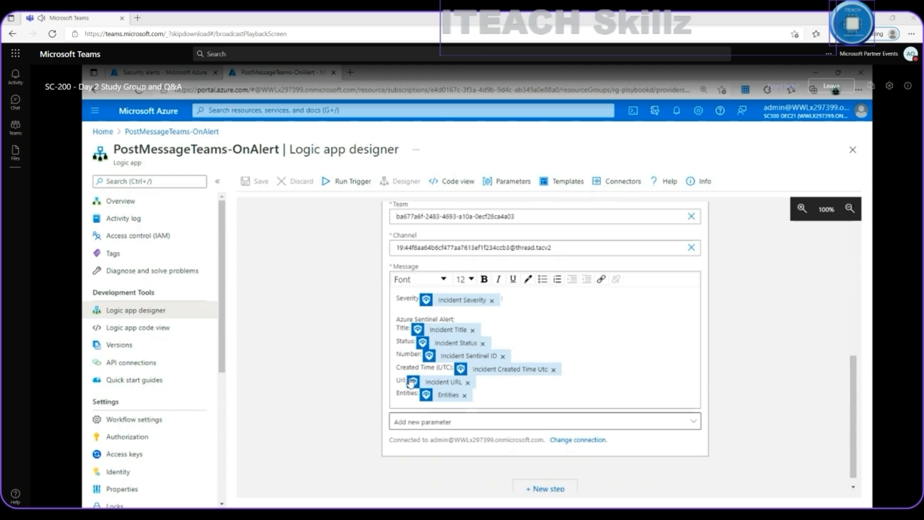
{"action": "scroll", "scroll_direction": "down", "scroll_amount": 3}
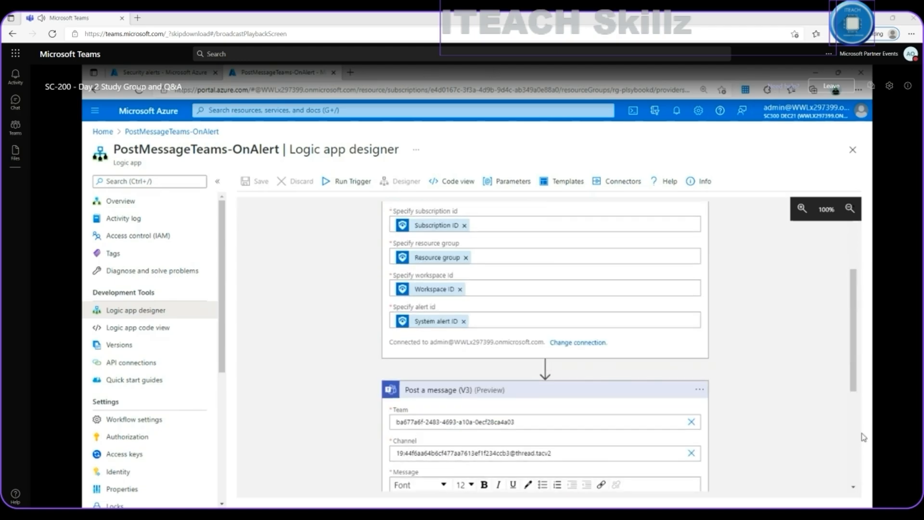
Start a new InPrivate Edge window showing the Microsoft sign-in page
{"action": "left_click", "coordinate": [860, 88]}
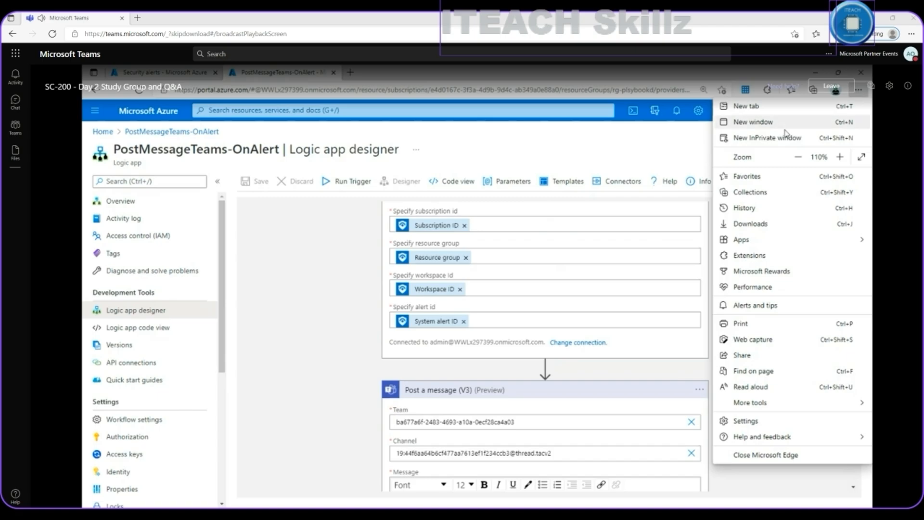
{"action": "left_click", "coordinate": [766, 138]}
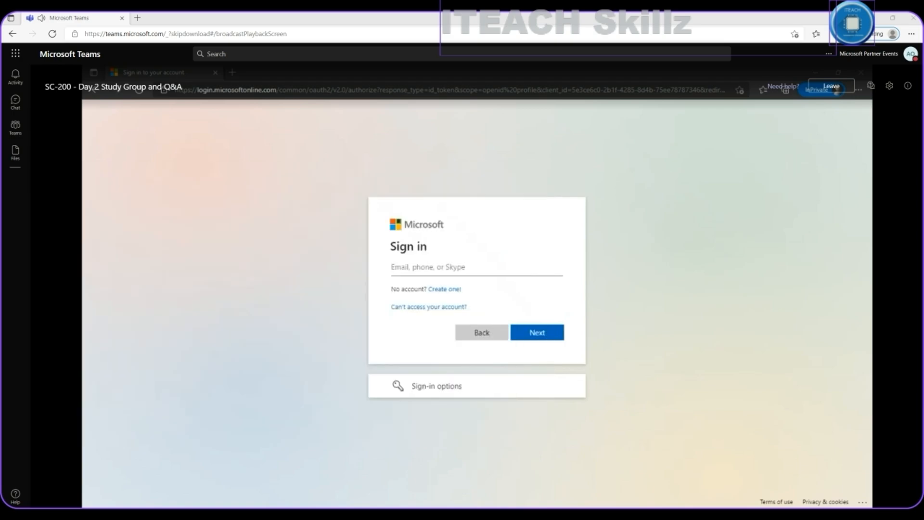
Sign in with the saved admin account and stay signed in, reaching Teams' SOC alerts channel
{"action": "left_click", "coordinate": [474, 266]}
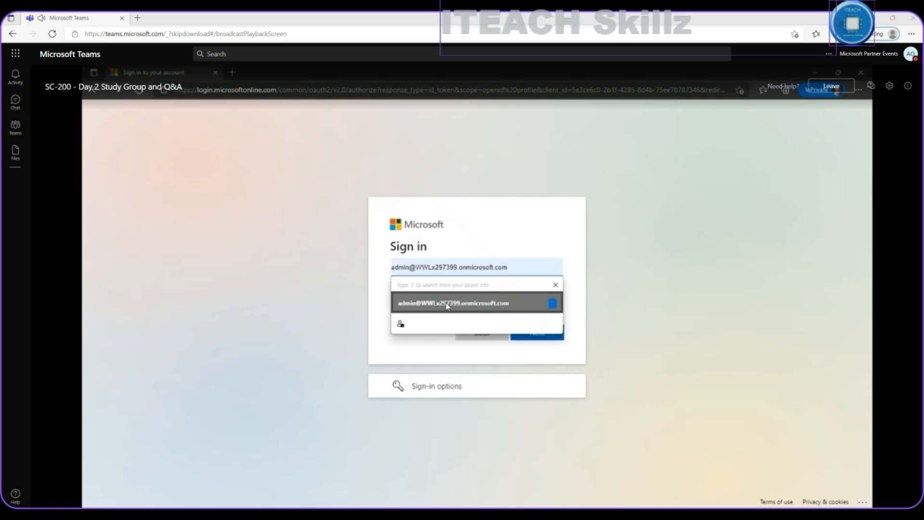
{"action": "left_click", "coordinate": [476, 302]}
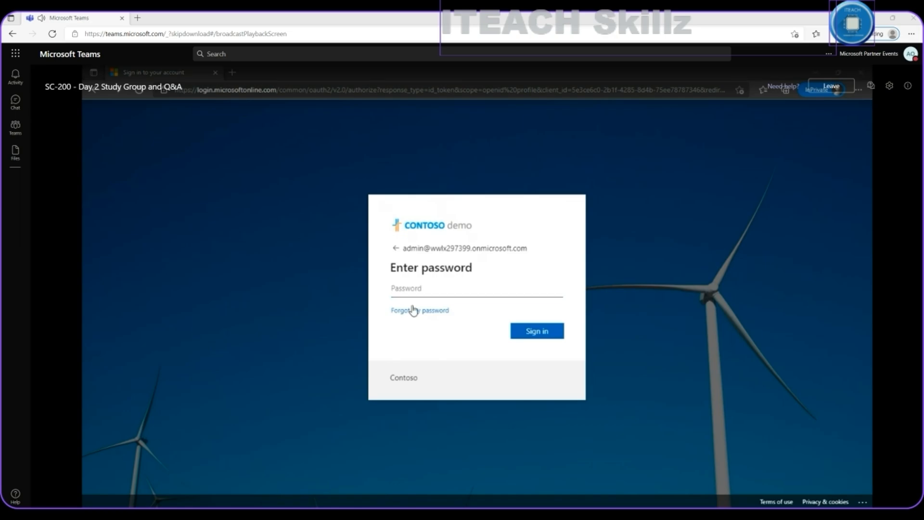
{"action": "left_click", "coordinate": [536, 330]}
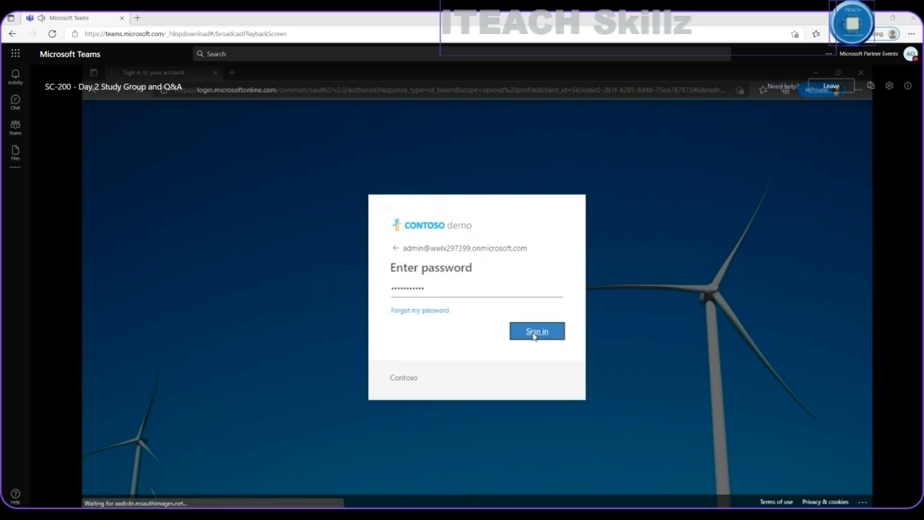
{"action": "left_click", "coordinate": [535, 331]}
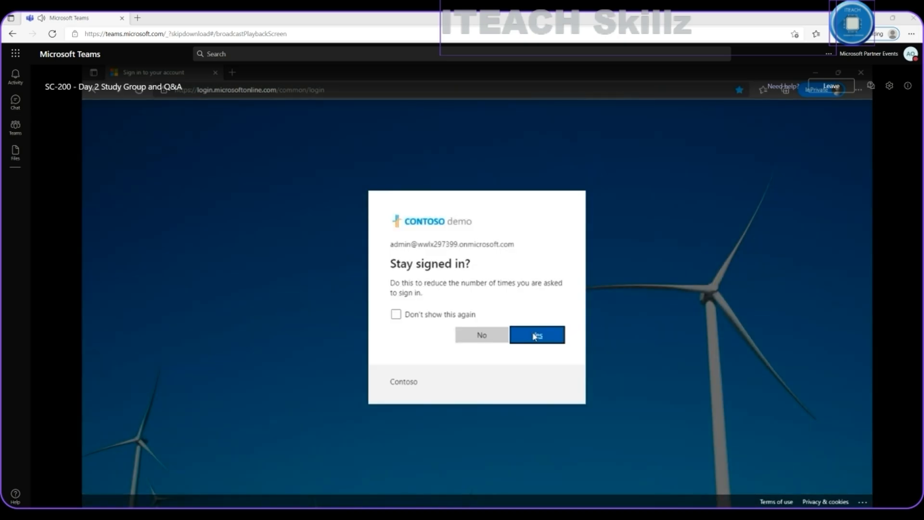
{"action": "left_click", "coordinate": [536, 335]}
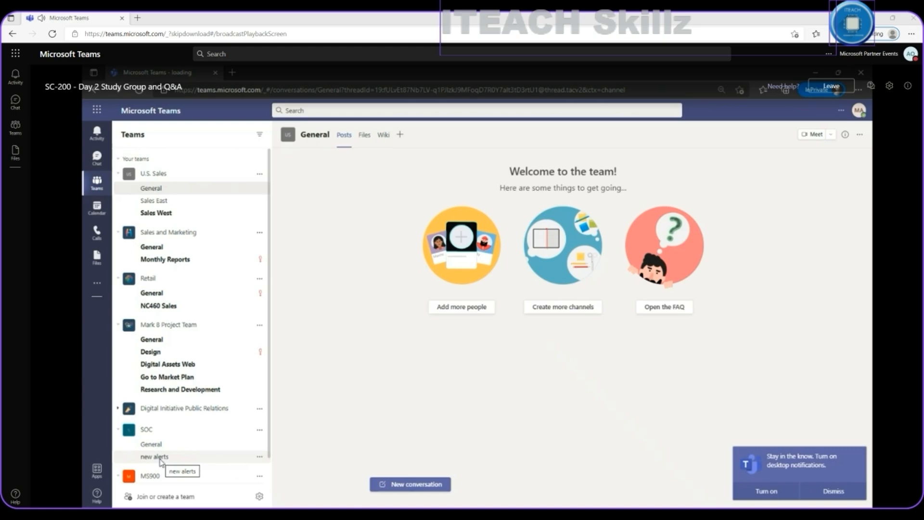
{"action": "mouse_move", "coordinate": [161, 463]}
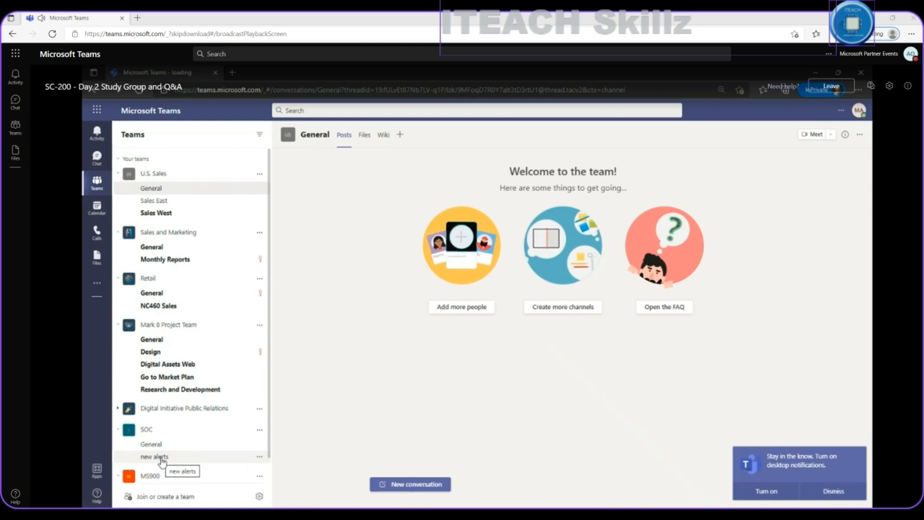
{"action": "mouse_move", "coordinate": [180, 464]}
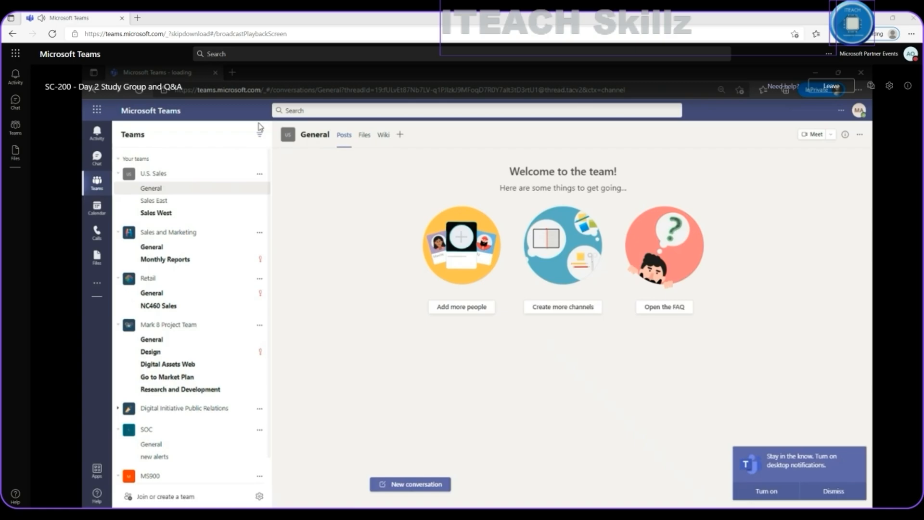
{"action": "mouse_move", "coordinate": [395, 188]}
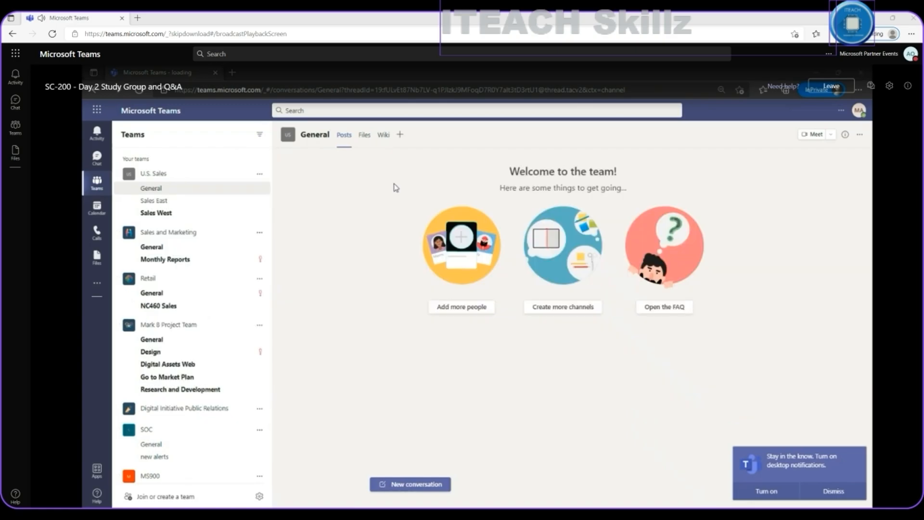
Return to the PostMessageTeams-OnAlert designer window in the Azure portal
{"action": "left_click", "coordinate": [277, 73]}
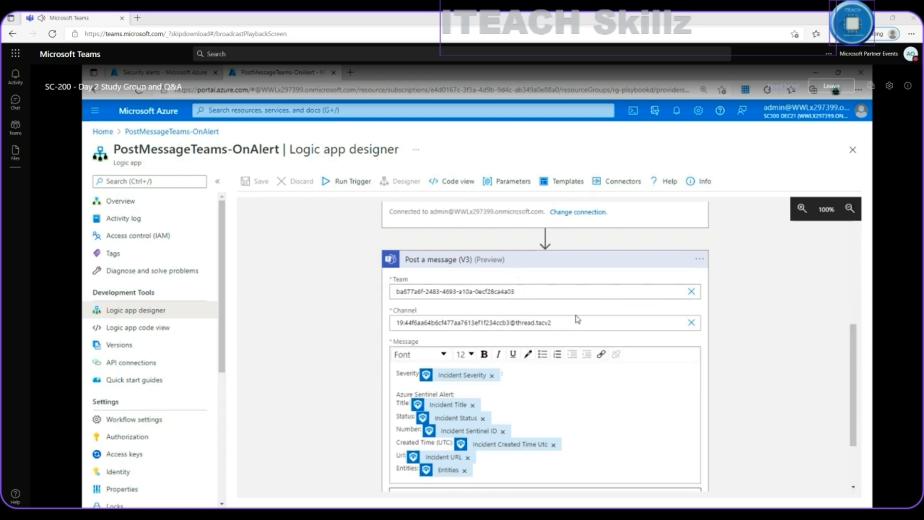
{"action": "left_click", "coordinate": [531, 322]}
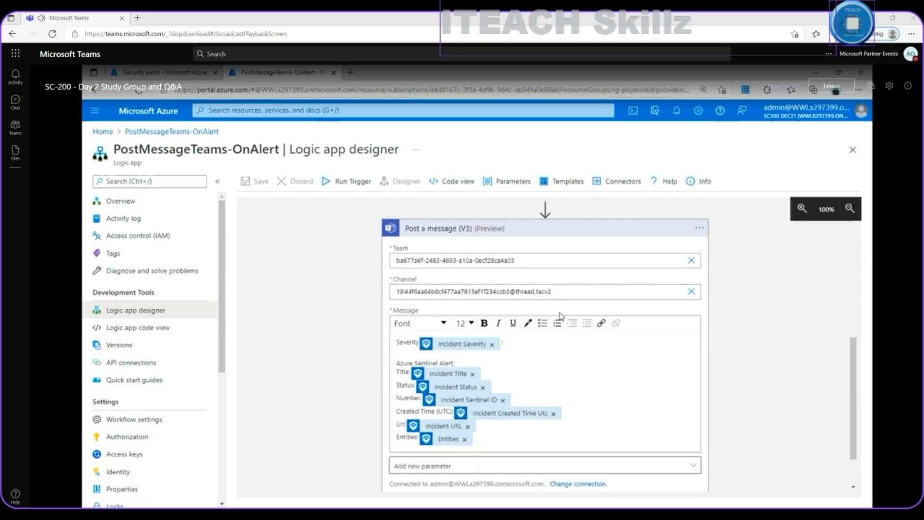
{"action": "scroll", "scroll_direction": "down", "scroll_amount": 3}
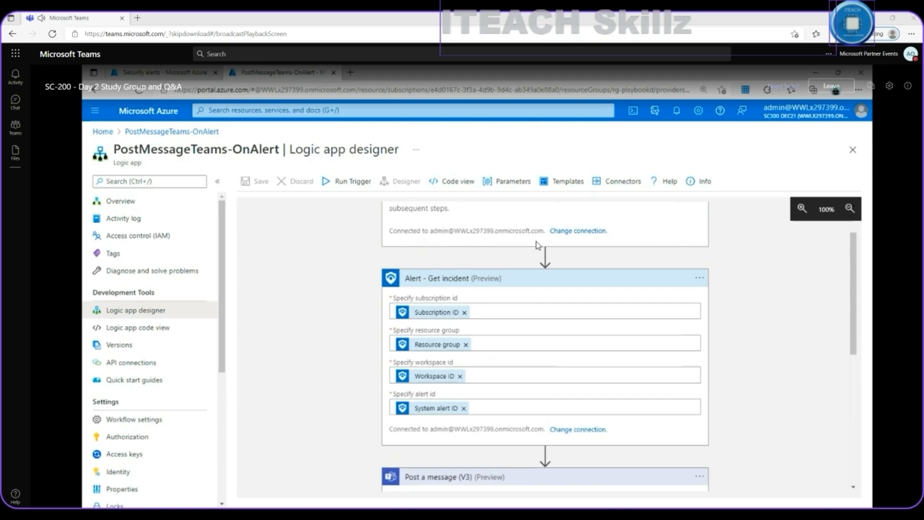
{"action": "scroll", "scroll_direction": "down", "scroll_amount": 3}
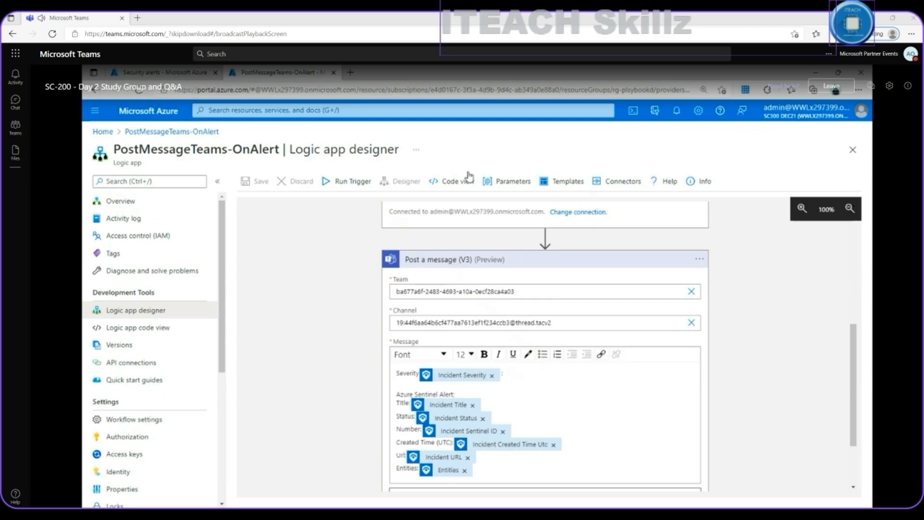
{"action": "scroll", "scroll_direction": "down", "scroll_amount": 3}
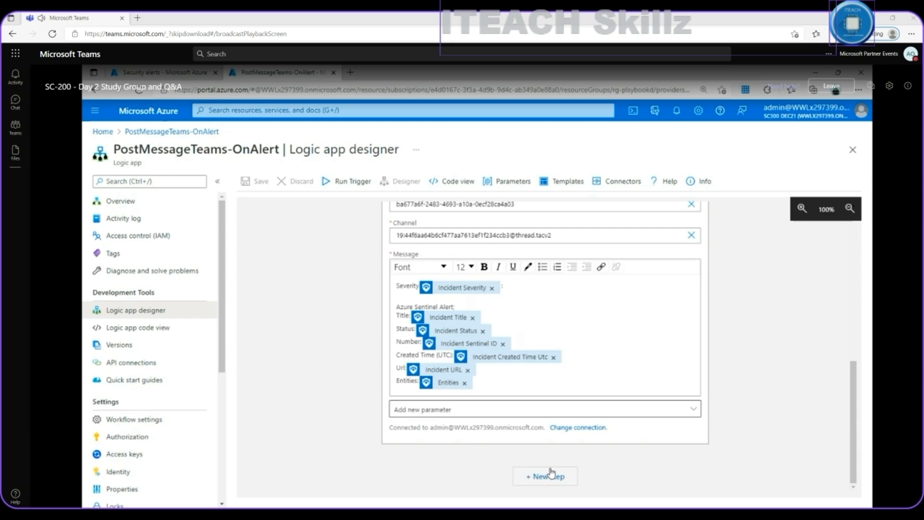
Add a new step after the Teams message, then move to Defender for Cloud security alerts
{"action": "left_click", "coordinate": [544, 476]}
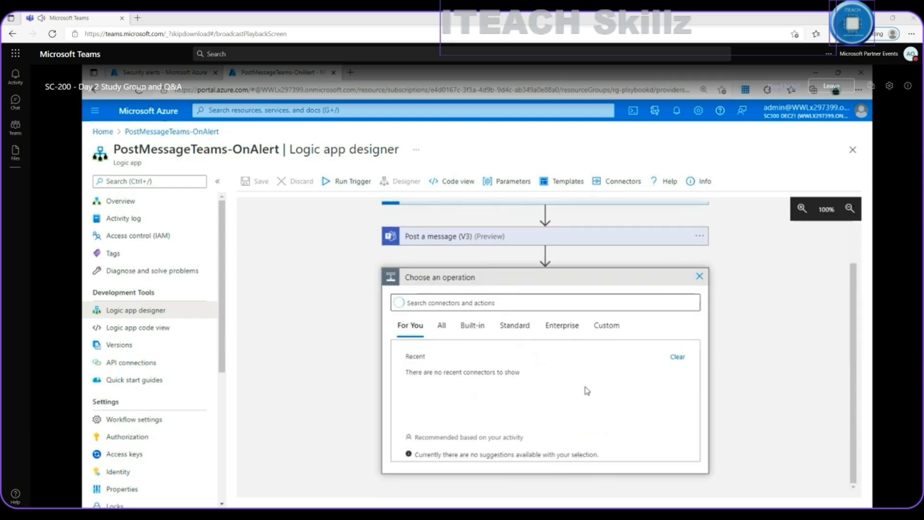
{"action": "left_click", "coordinate": [544, 302]}
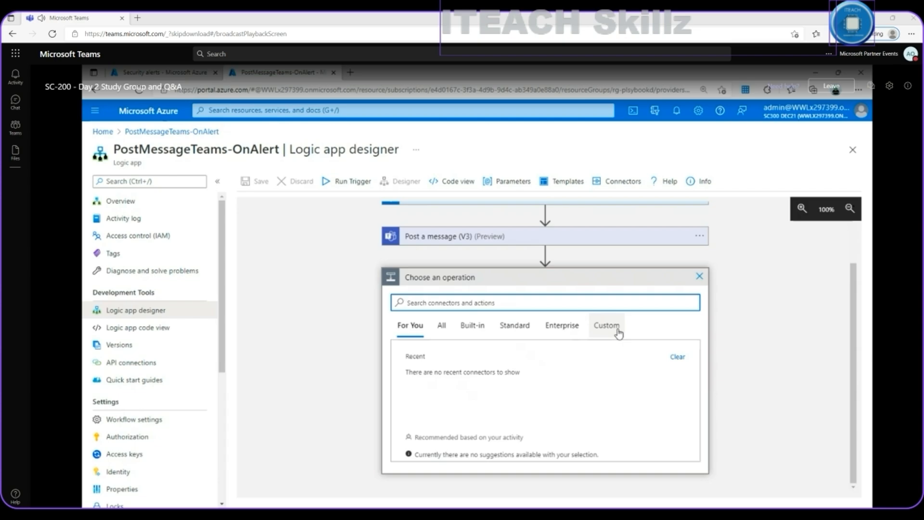
{"action": "mouse_move", "coordinate": [521, 251]}
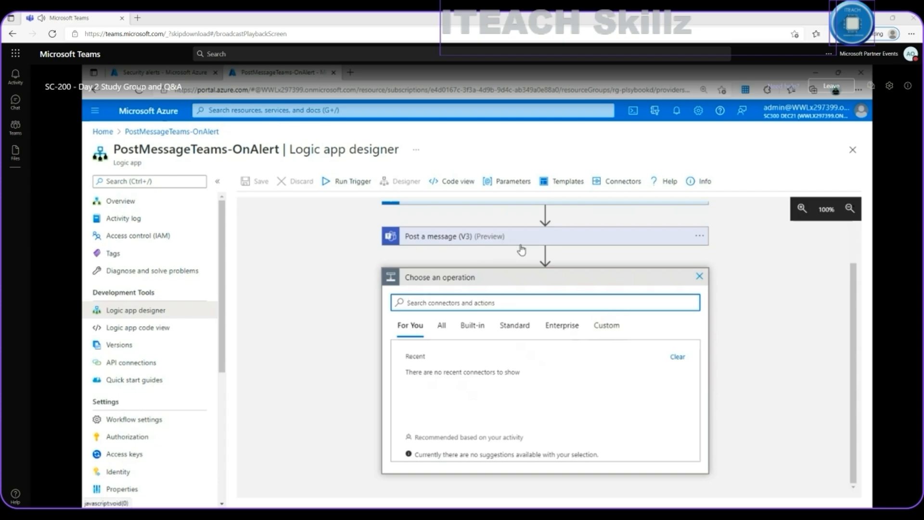
{"action": "mouse_move", "coordinate": [535, 261]}
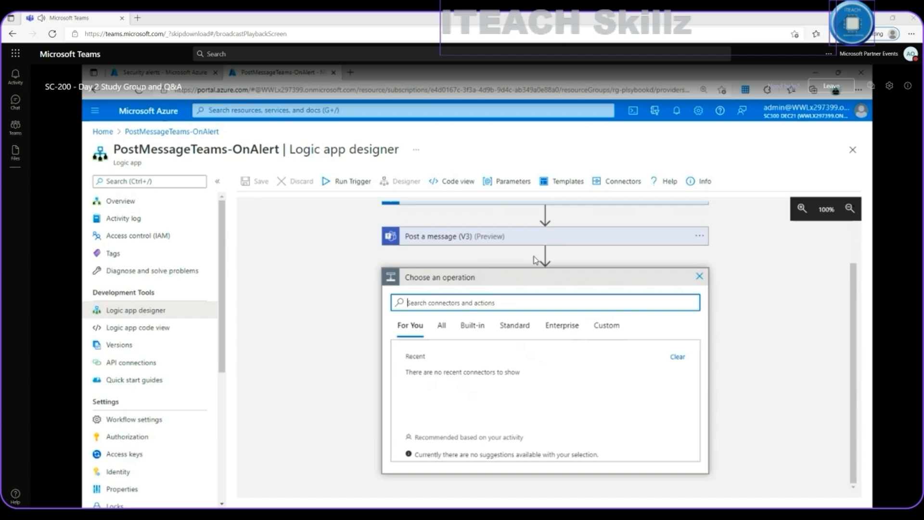
{"action": "mouse_move", "coordinate": [505, 72]}
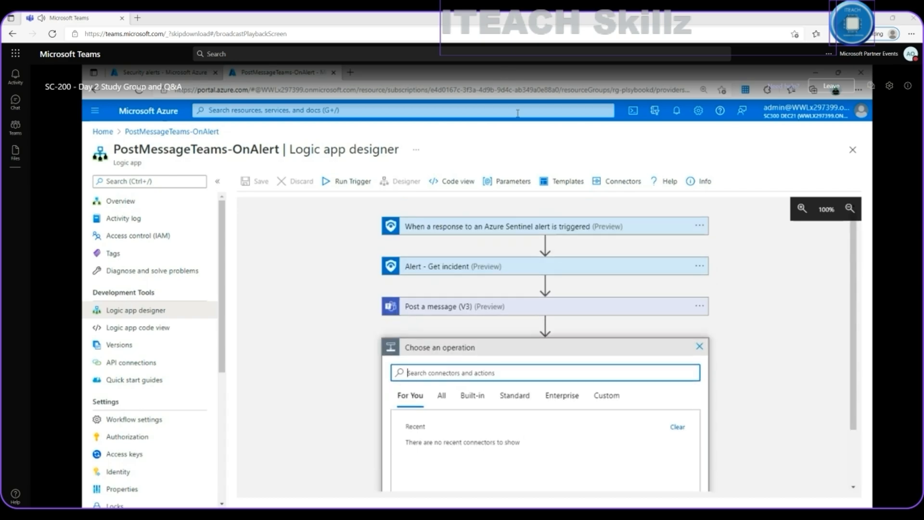
{"action": "double_click", "coordinate": [303, 148]}
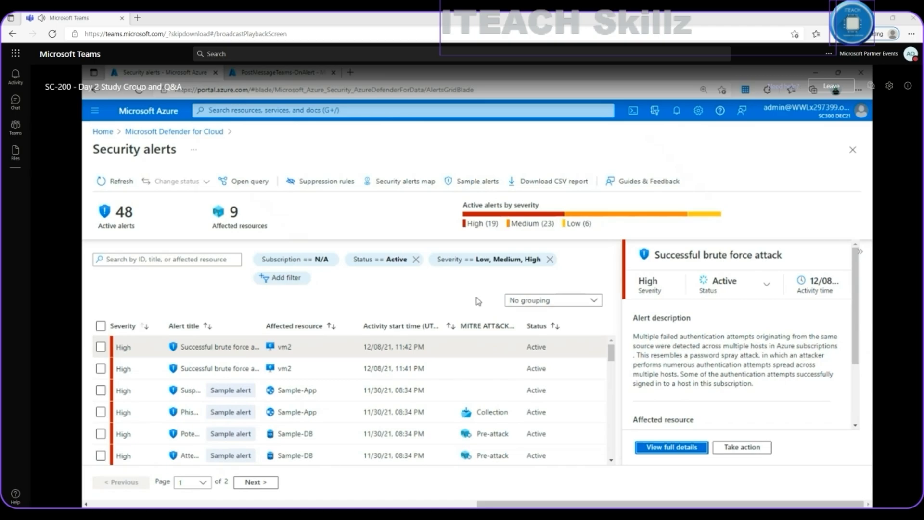
View full details of the brute force attack alert and trigger a logic app for it
{"action": "left_click", "coordinate": [741, 447]}
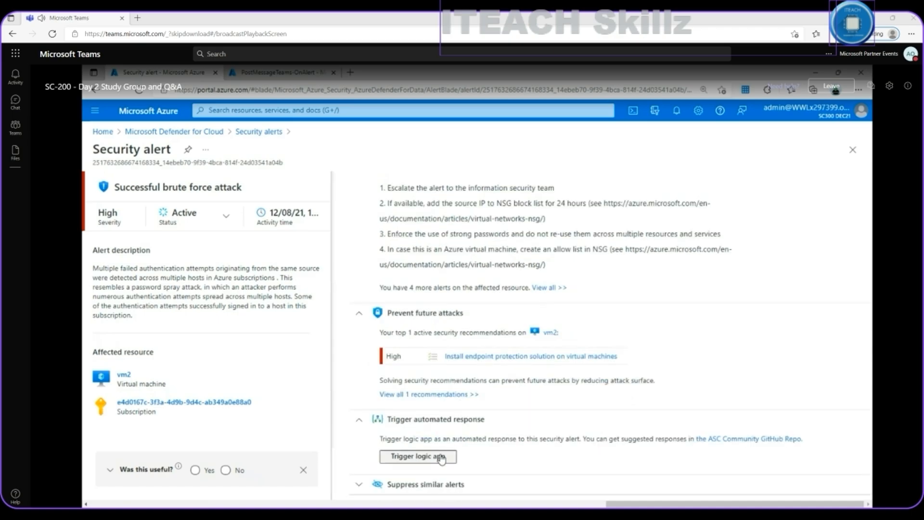
{"action": "left_click", "coordinate": [417, 457]}
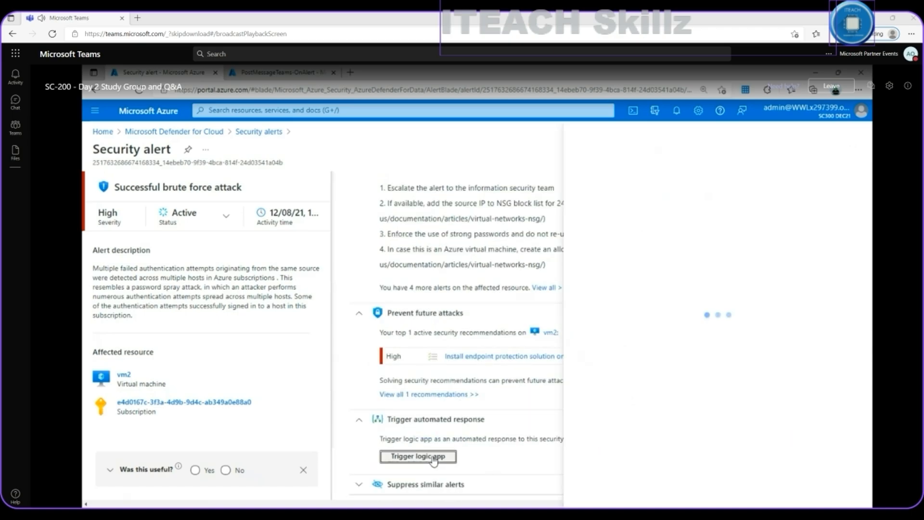
Load the Trigger a logic app pane, which finds no logic apps with trigger permissions
{"action": "left_click", "coordinate": [417, 456]}
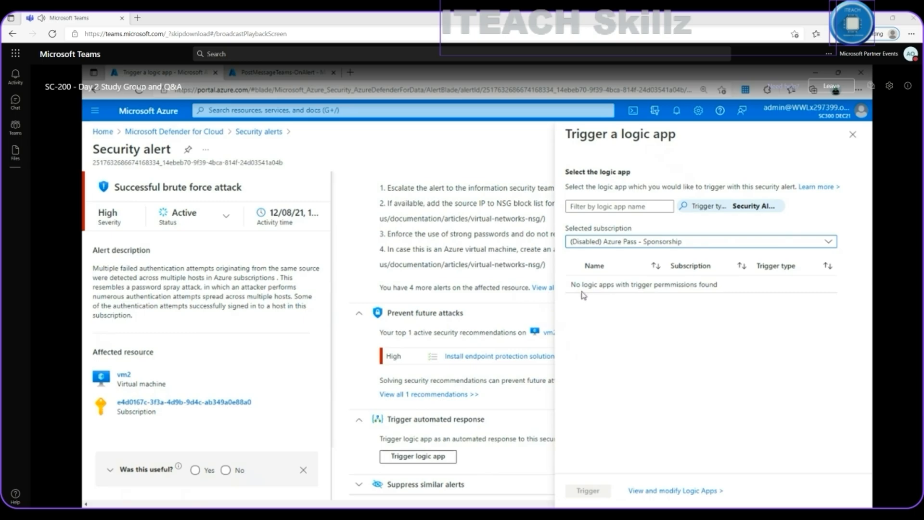
{"action": "mouse_move", "coordinate": [581, 288]}
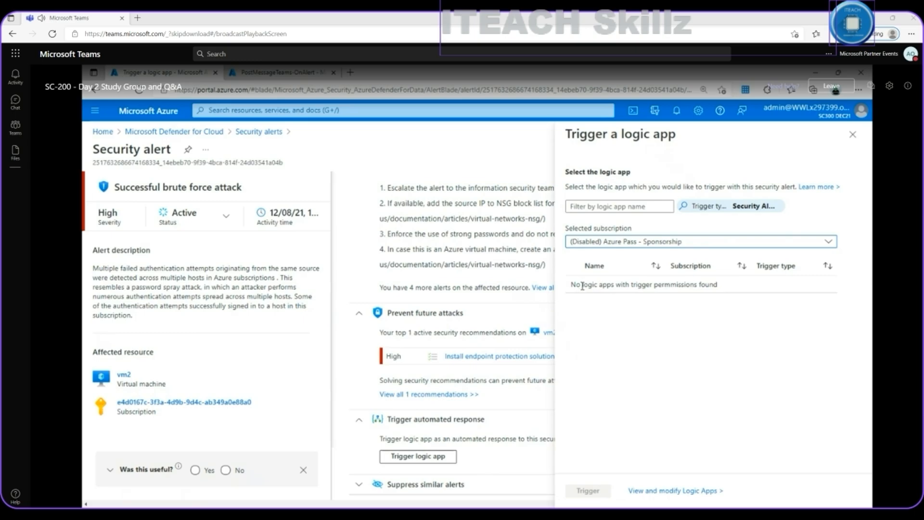
{"action": "mouse_move", "coordinate": [193, 164]}
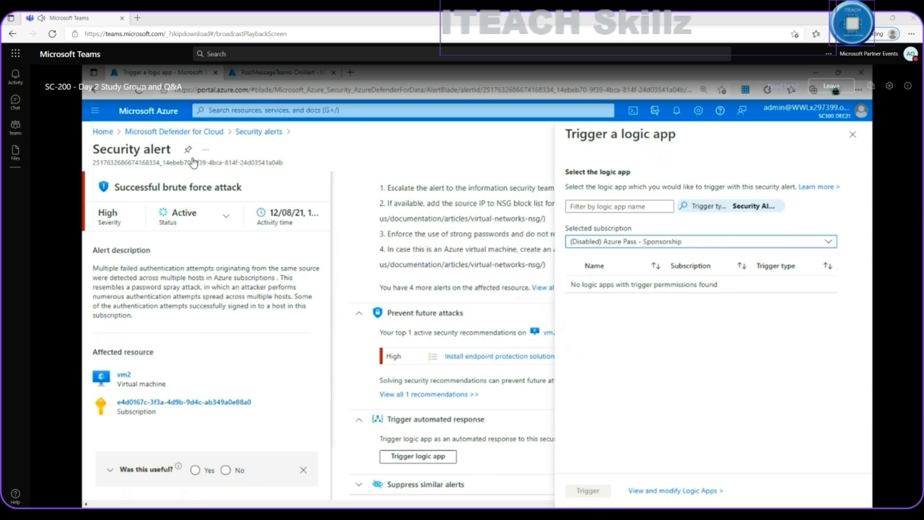
{"action": "double_click", "coordinate": [100, 149]}
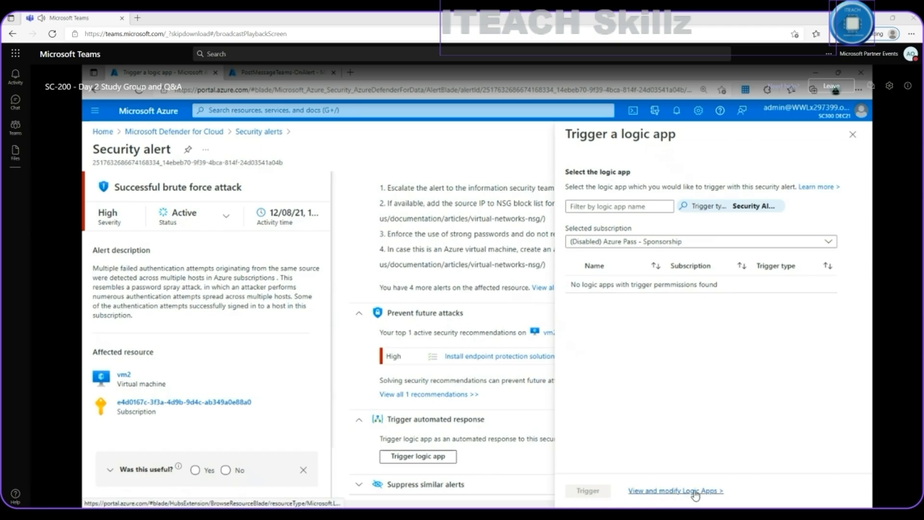
{"action": "mouse_move", "coordinate": [676, 490]}
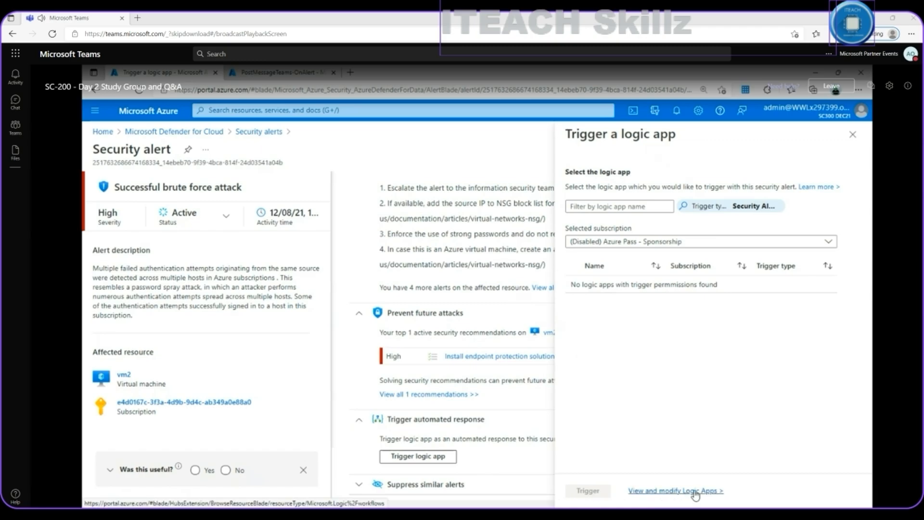